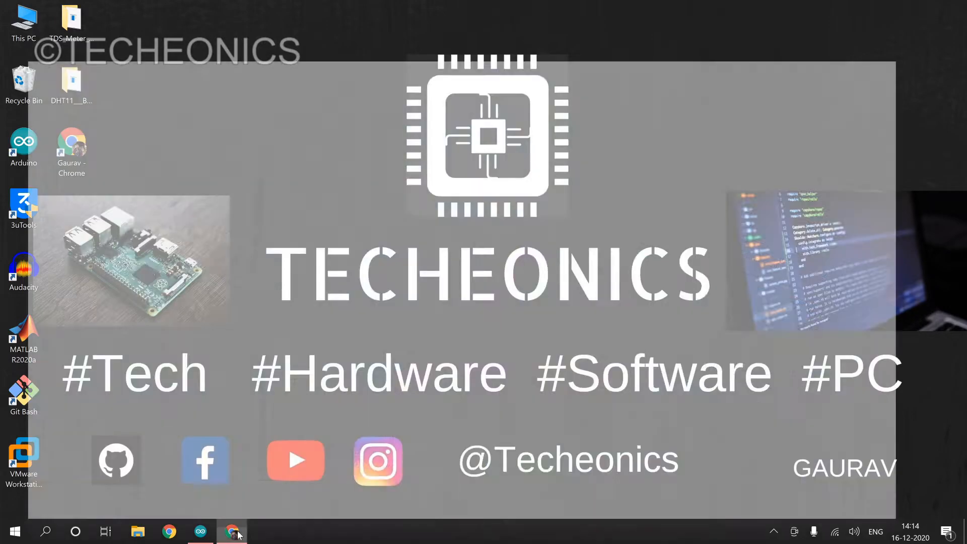
# Bring Chrome forward and open ThingSpeak's My Channels page listing three channels
pyautogui.click(230, 531)
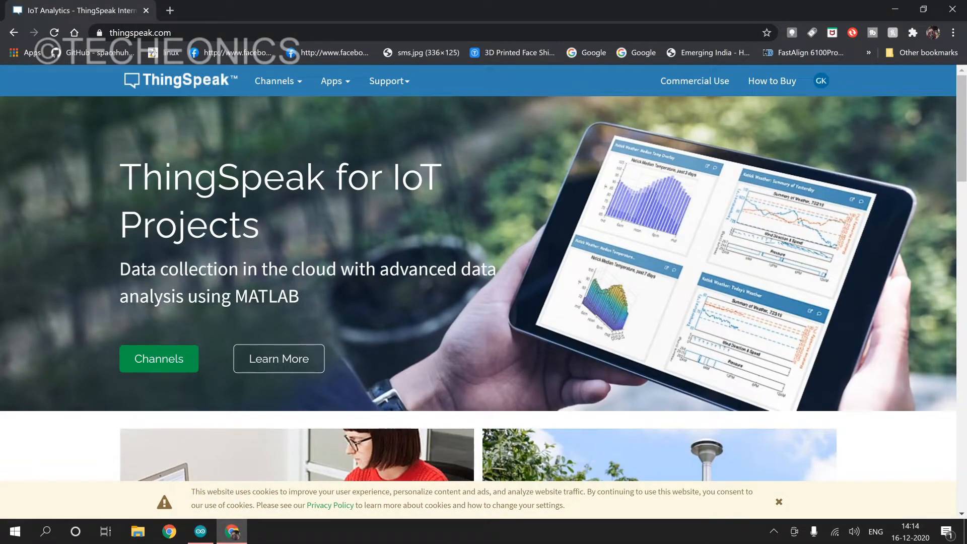
pyautogui.click(278, 82)
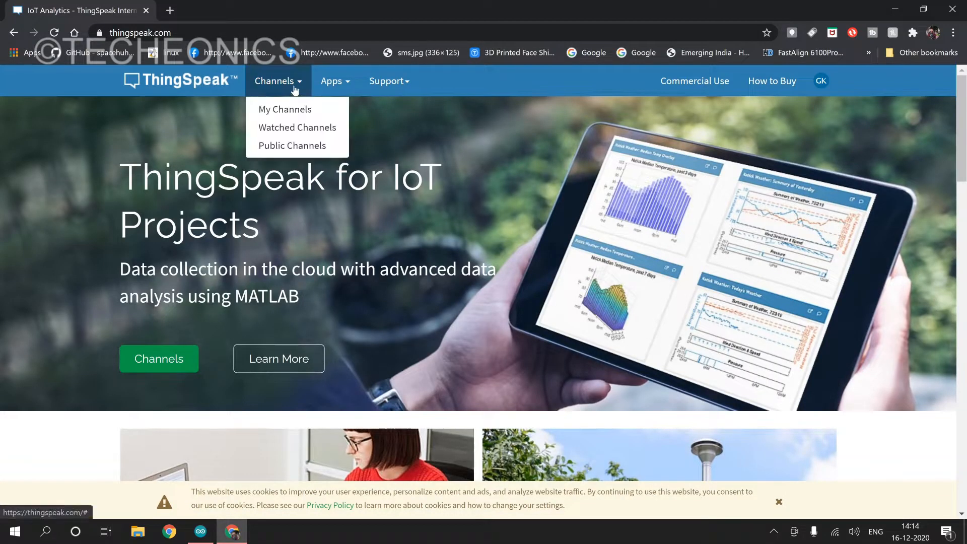
pyautogui.click(285, 109)
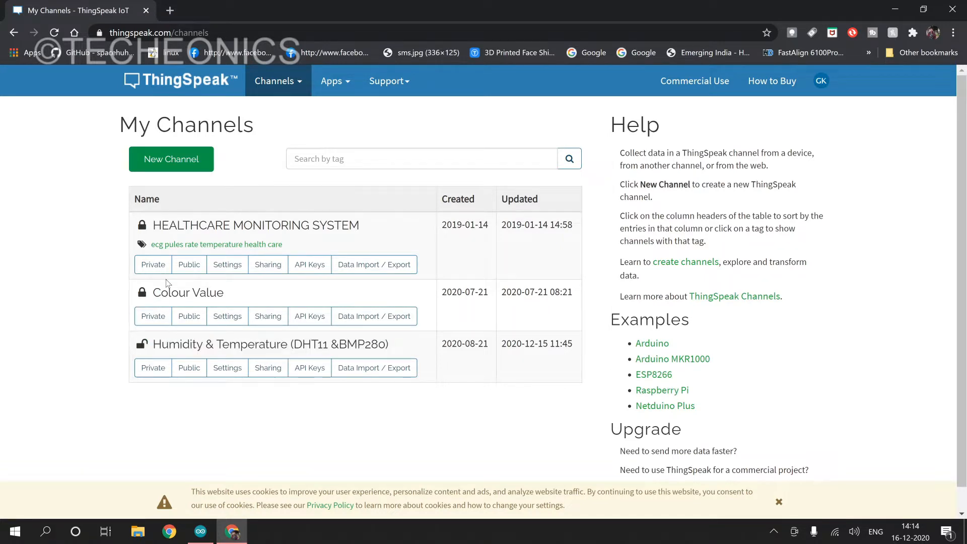
pyautogui.moveTo(167, 163)
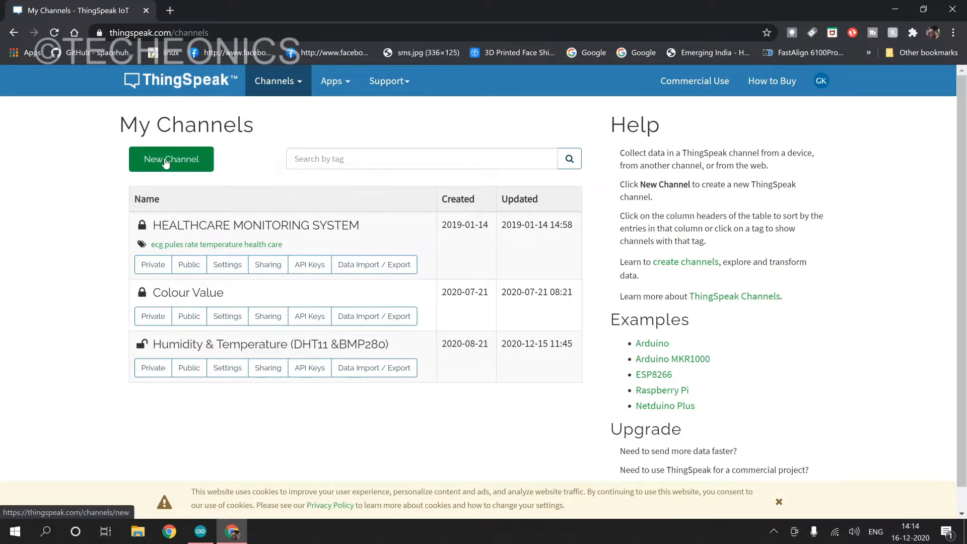
# Create channel 'Humidity & Temperature Monitoring' with fields Temperature, Humidity, Temperature 2, Atmospheric Pressure
pyautogui.click(171, 159)
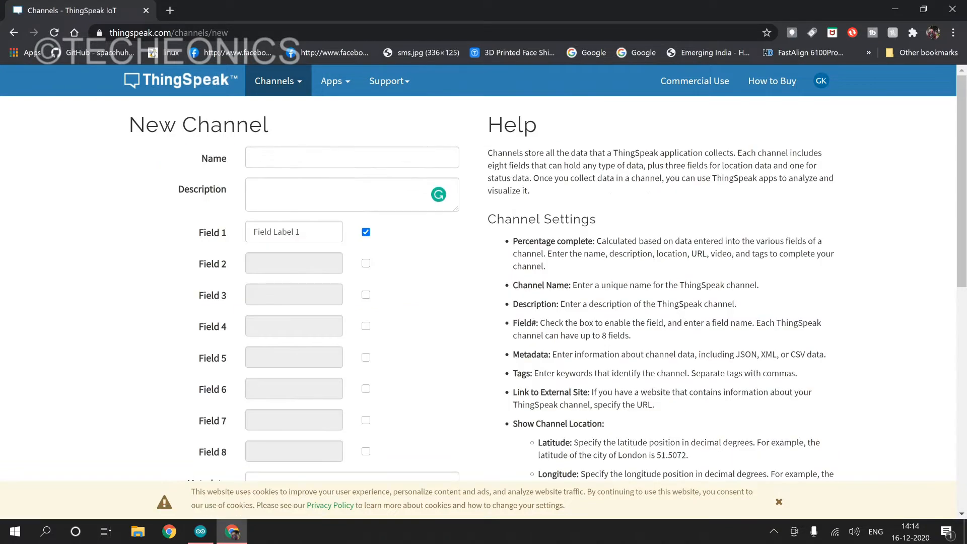
pyautogui.click(351, 157)
pyautogui.write('Humidity & Temperature Monitoring')
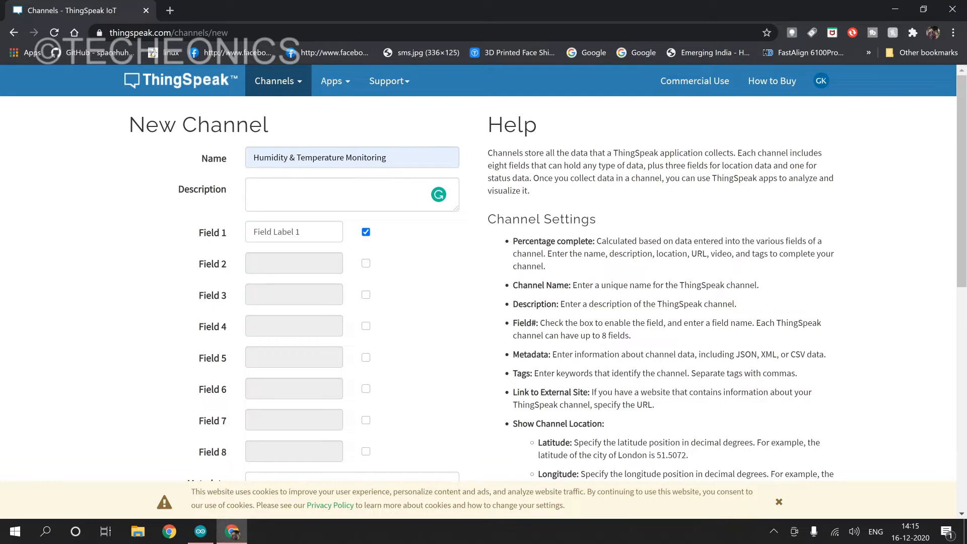
pyautogui.click(365, 294)
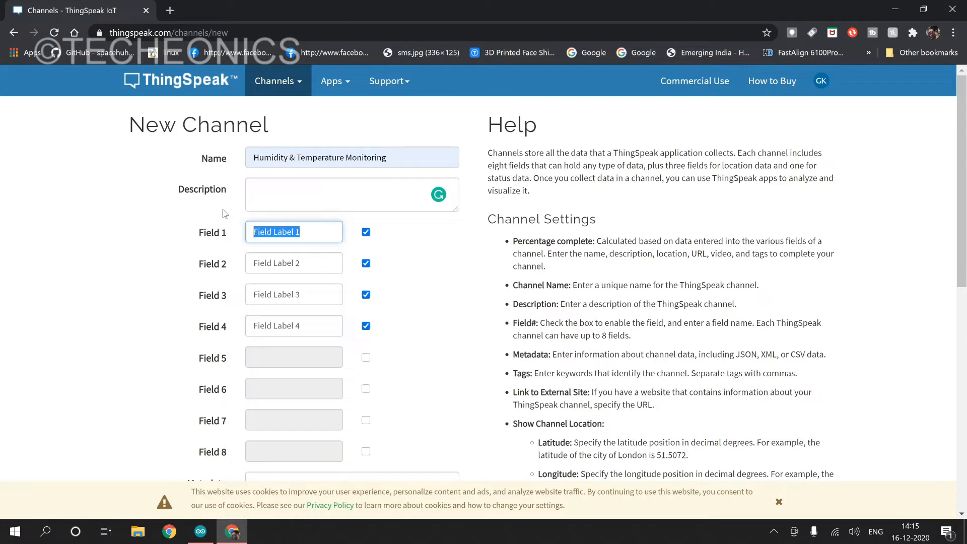
pyautogui.write('Temperature')
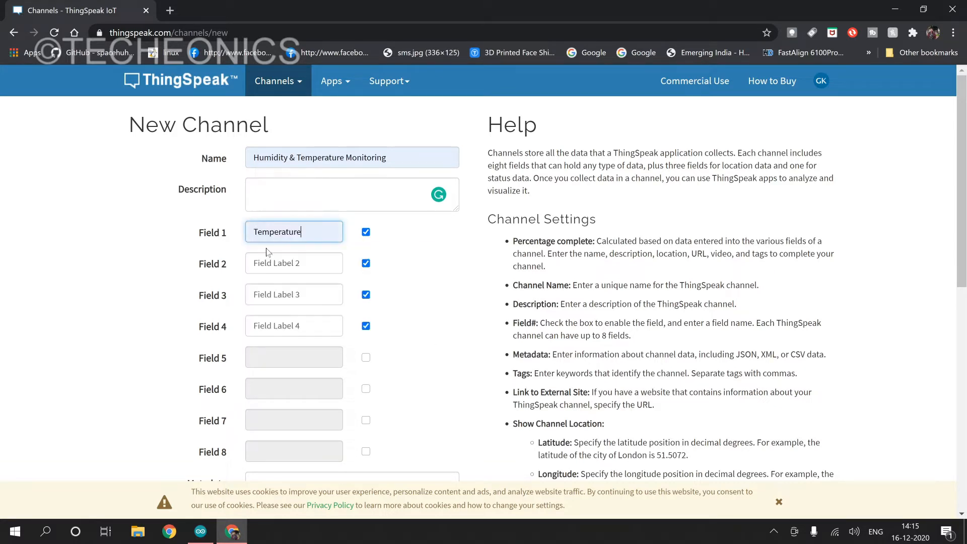
pyautogui.click(294, 263)
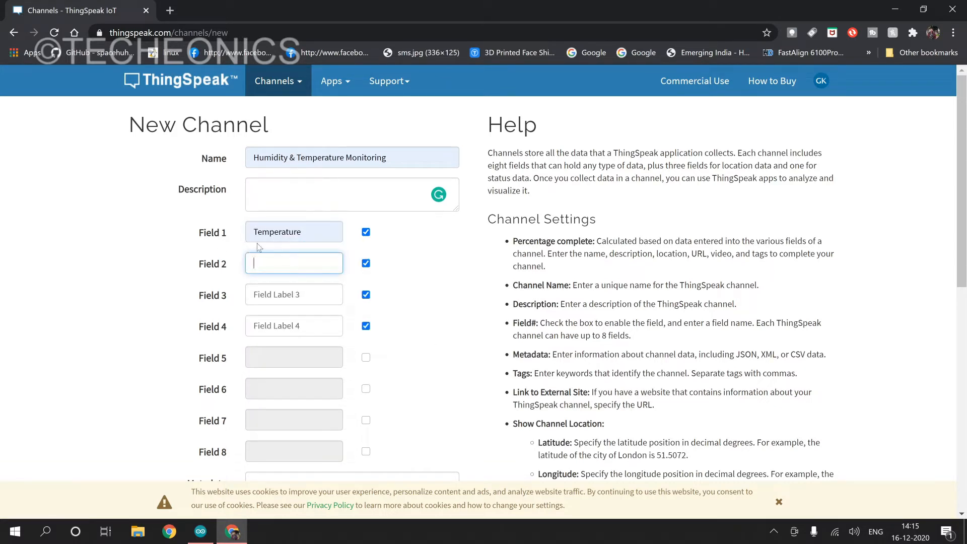
pyautogui.write('Humidity')
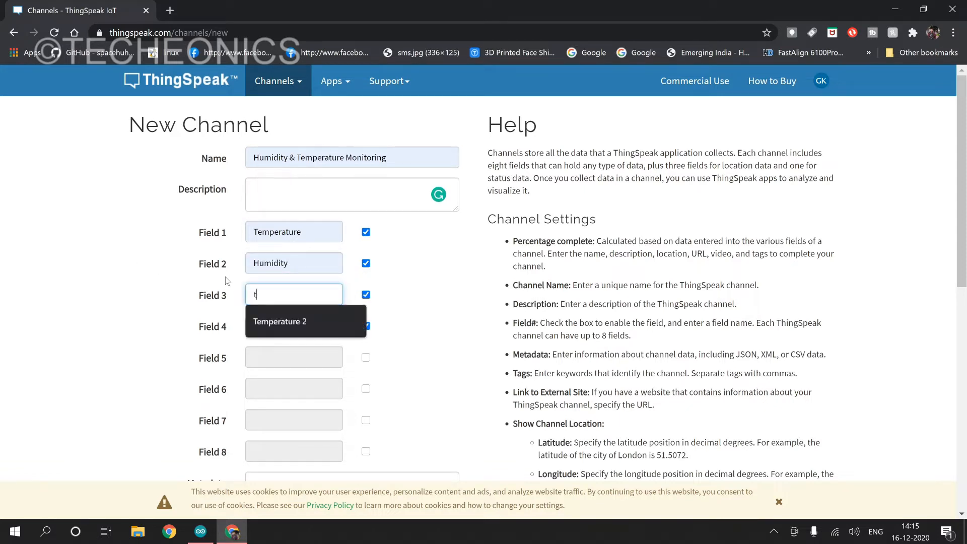
pyautogui.click(279, 321)
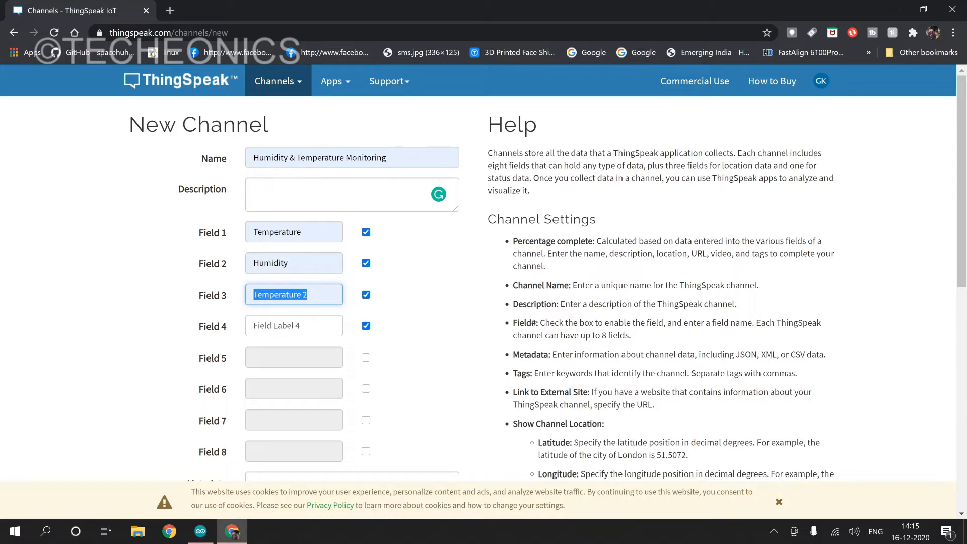
pyautogui.click(294, 326)
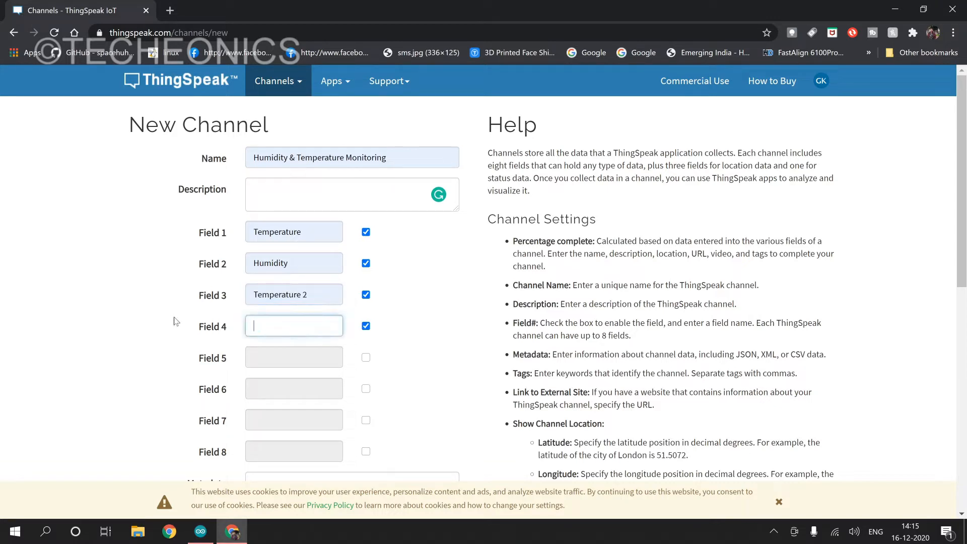
pyautogui.write('Atmospheric Pressure')
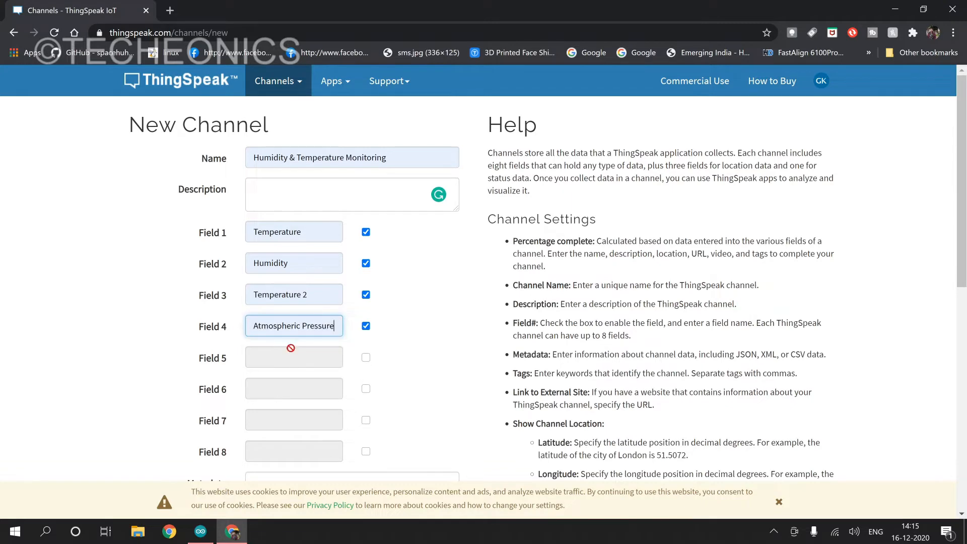
pyautogui.scroll(-3)
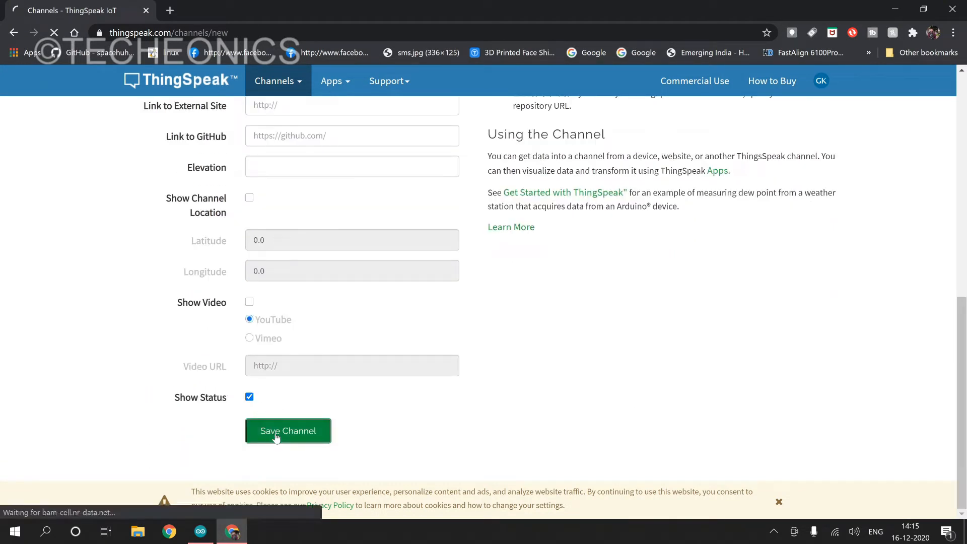
# Save the new channel, review its four empty field charts, and show its API keys
pyautogui.click(272, 436)
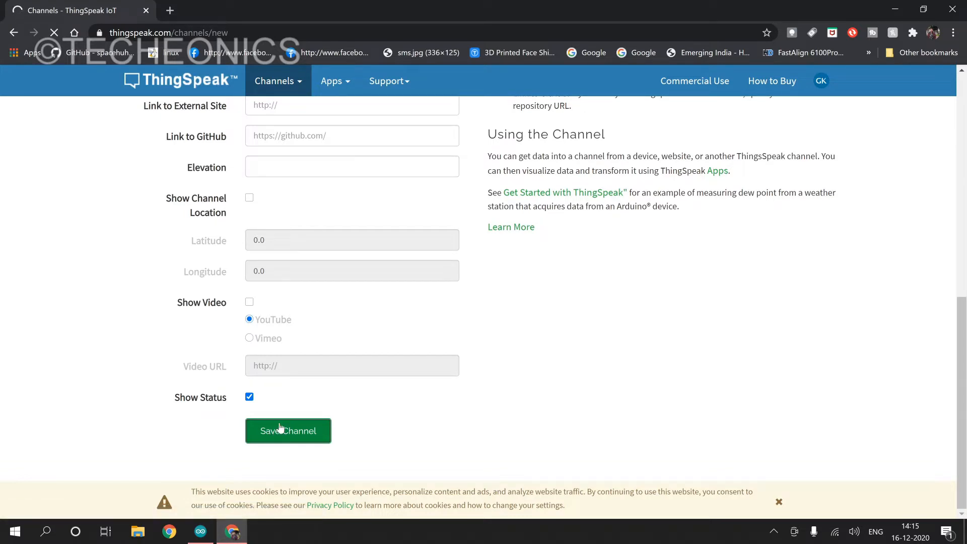
pyautogui.click(288, 431)
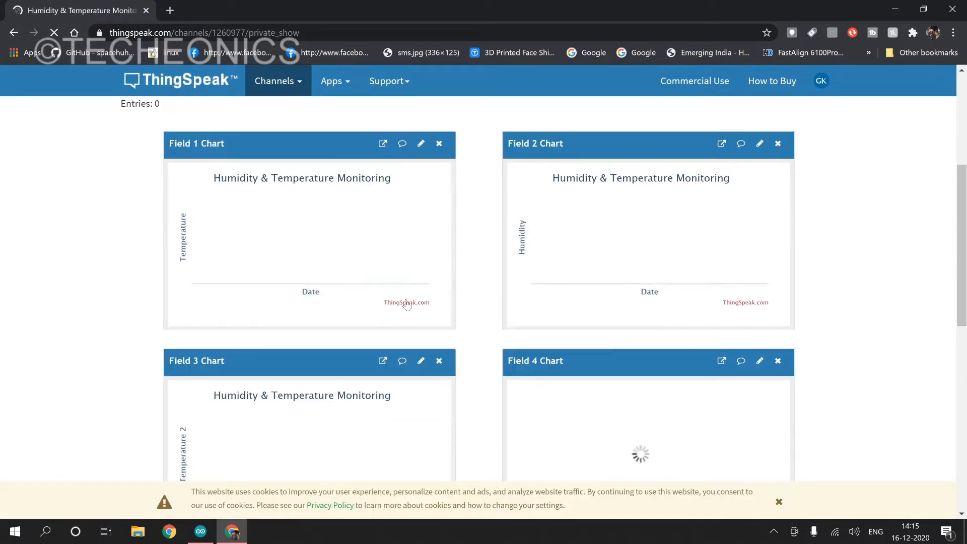
pyautogui.scroll(-3)
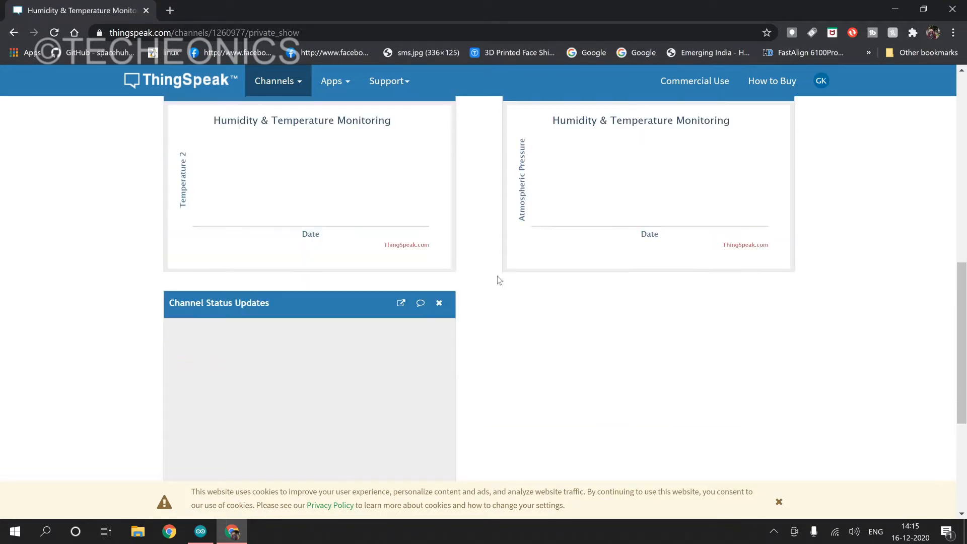
pyautogui.scroll(3)
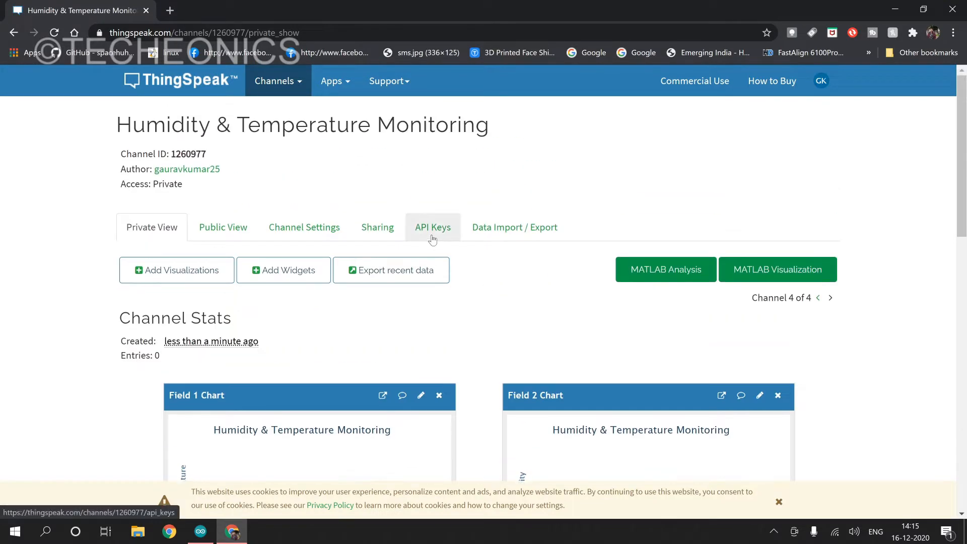
pyautogui.moveTo(330, 232)
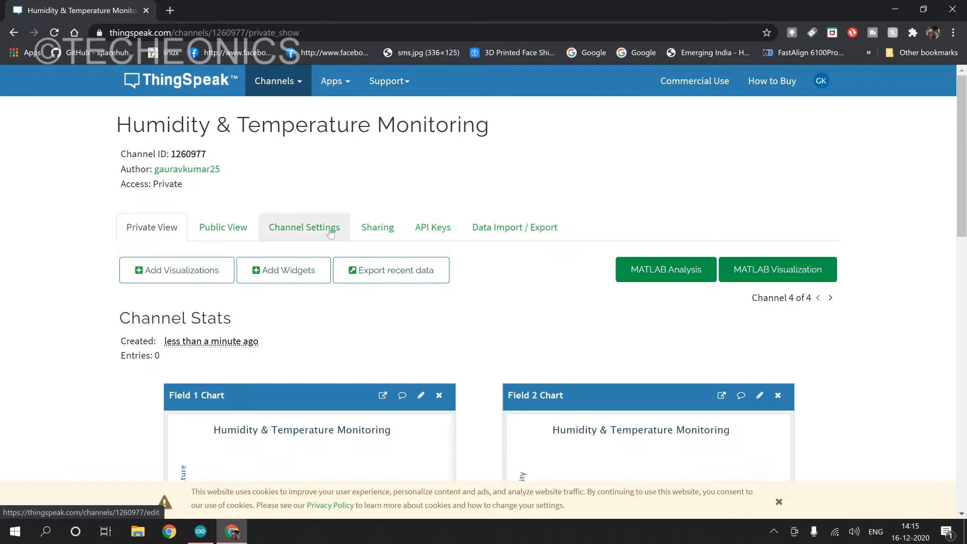
pyautogui.click(433, 227)
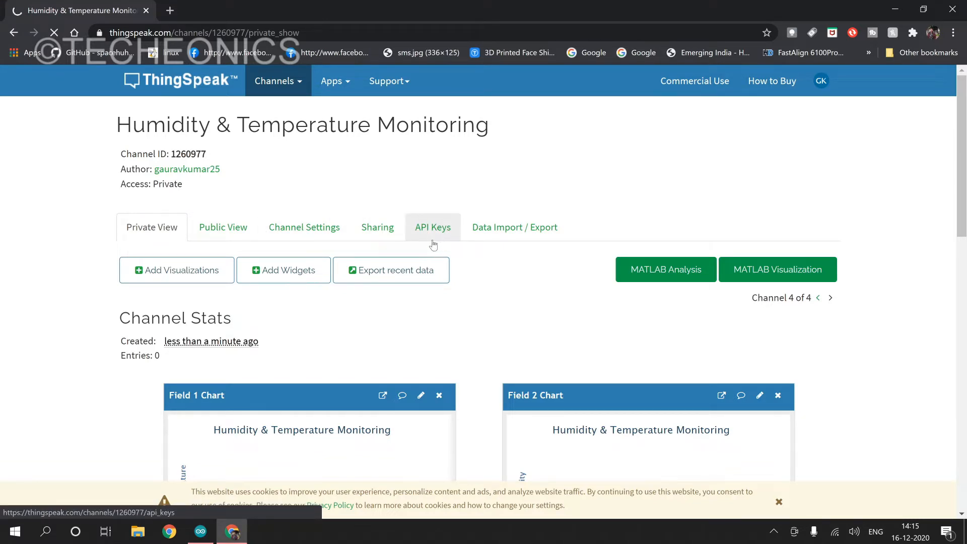
pyautogui.click(432, 227)
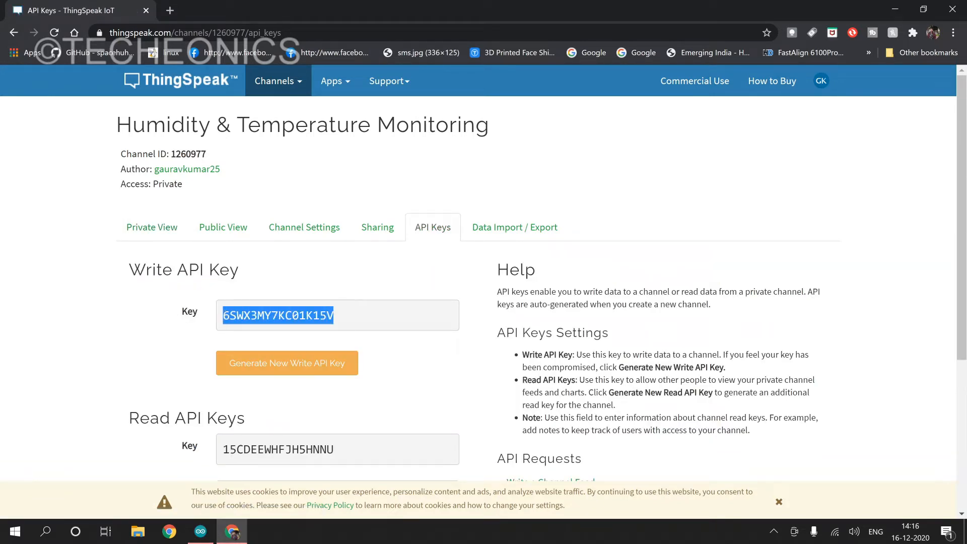
pyautogui.moveTo(373, 317)
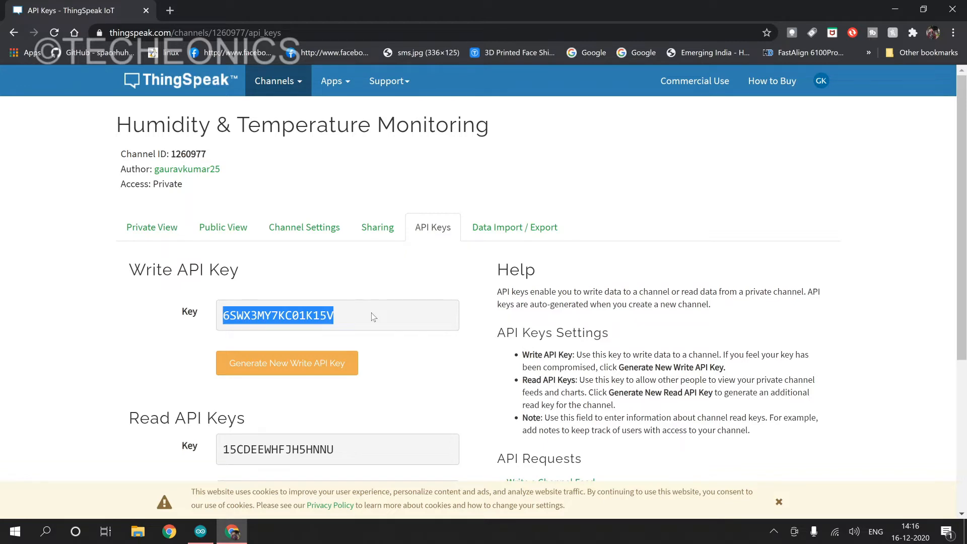
# Scroll the API Keys page and double-click to select a key
pyautogui.scroll(-3)
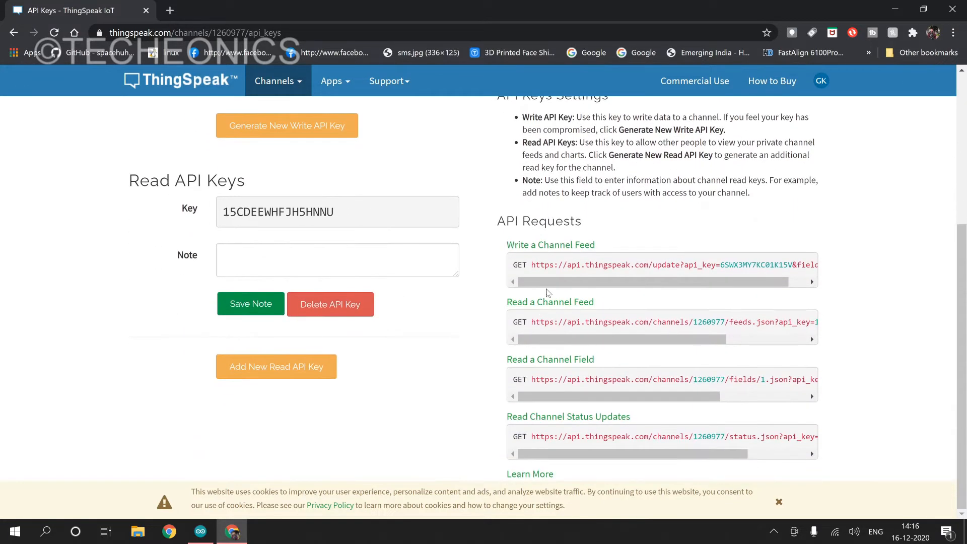
pyautogui.doubleClick(518, 265)
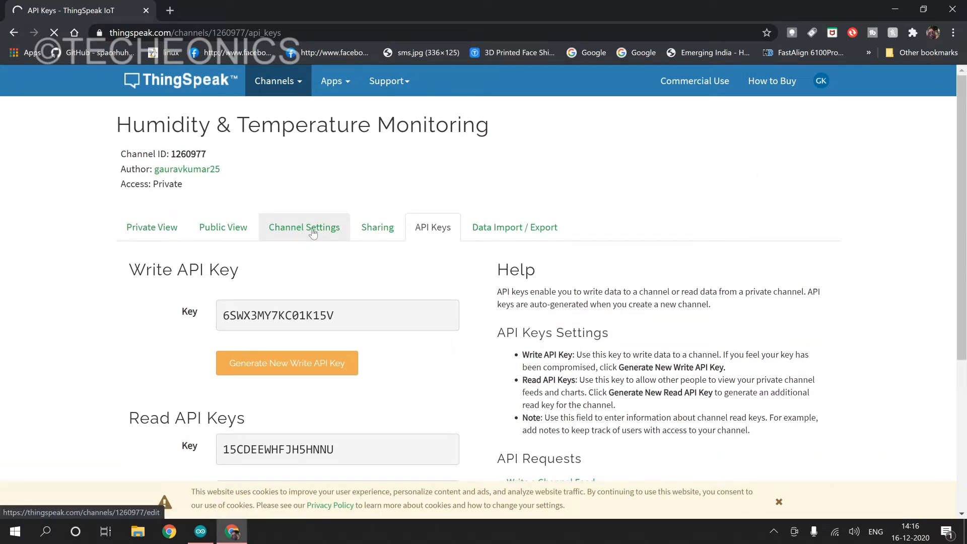
# Review the channel settings' four field names, then switch to the Arduino IDE sketch
pyautogui.click(304, 227)
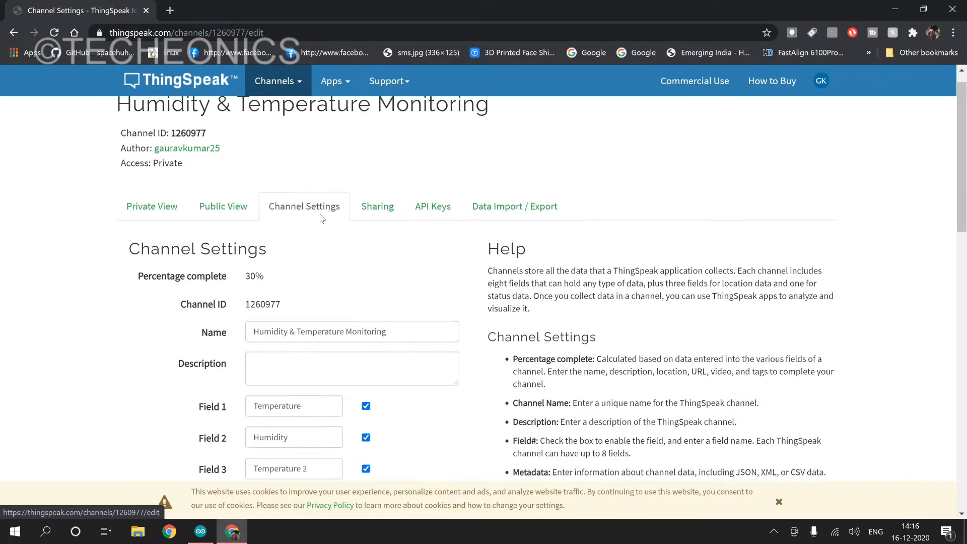
pyautogui.scroll(-3)
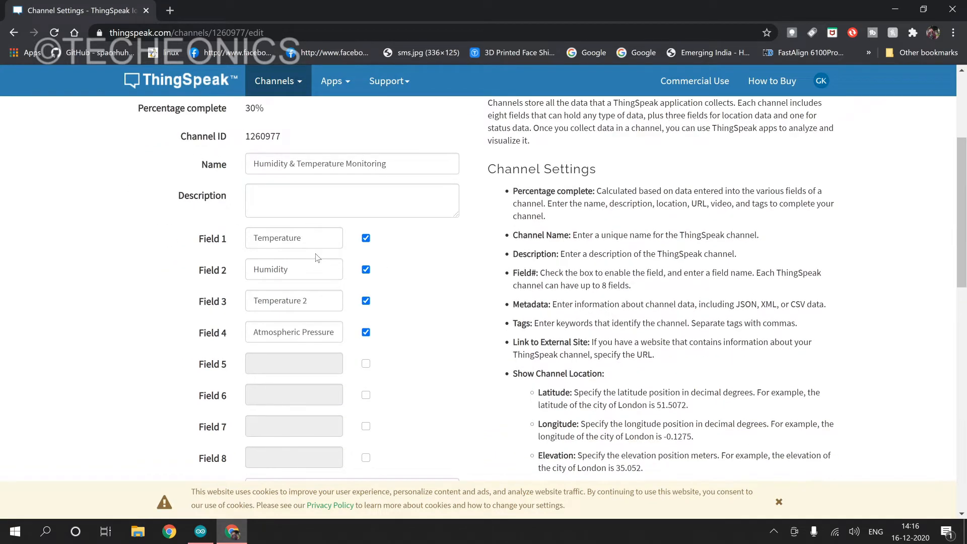
pyautogui.scroll(-3)
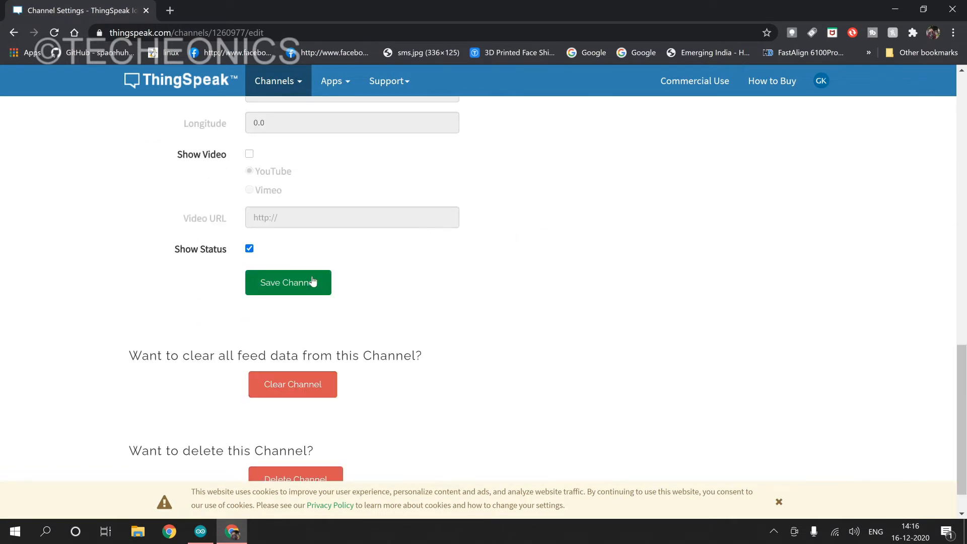
pyautogui.scroll(-3)
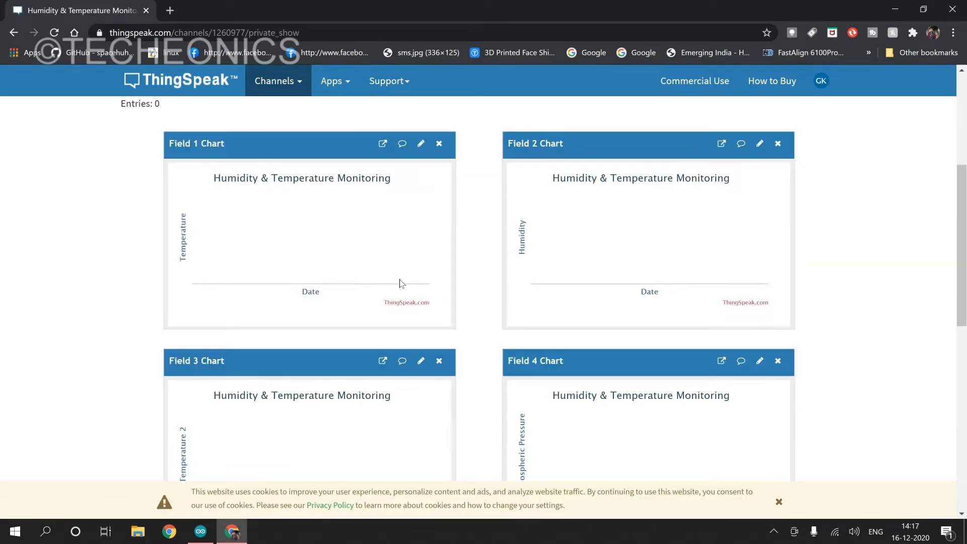
pyautogui.click(199, 531)
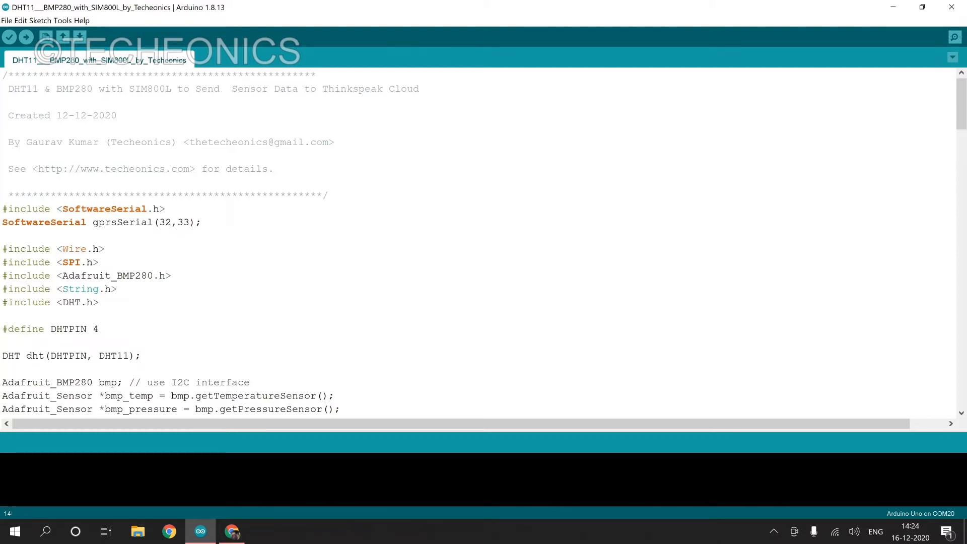
pyautogui.doubleClick(17, 288)
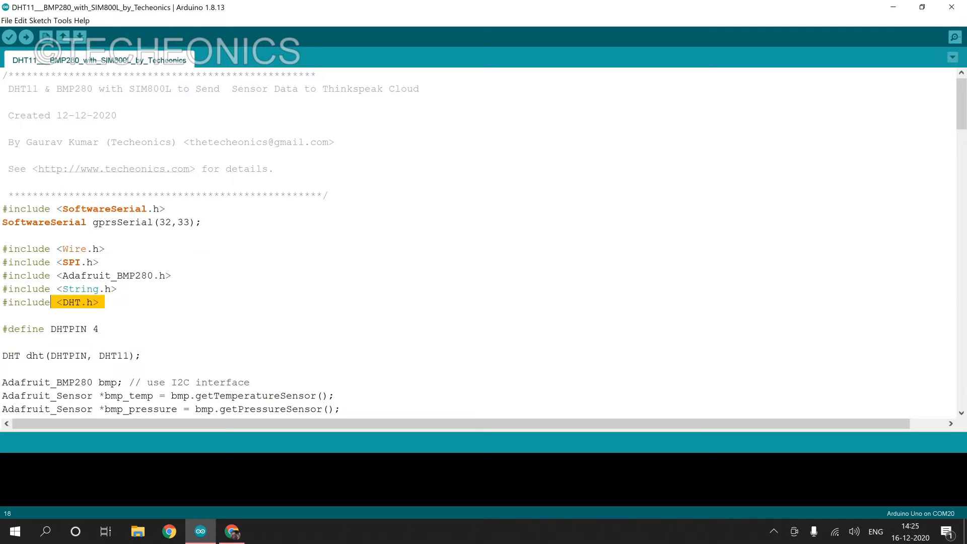
pyautogui.scroll(-3)
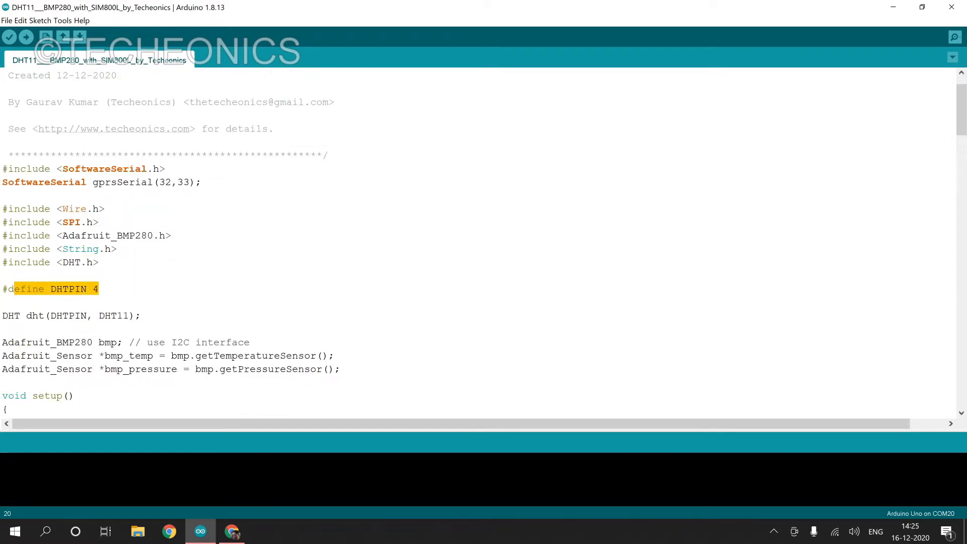
pyautogui.scroll(-3)
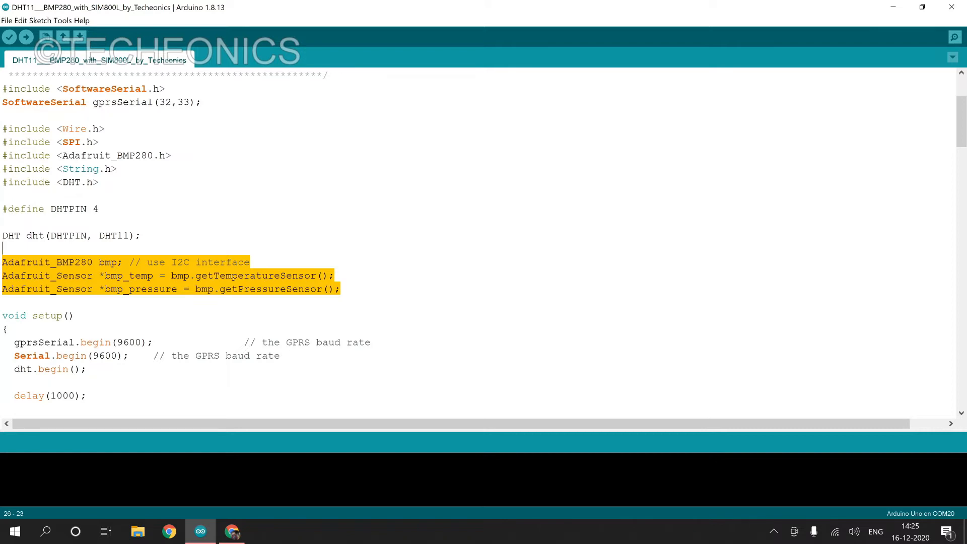
pyautogui.scroll(-3)
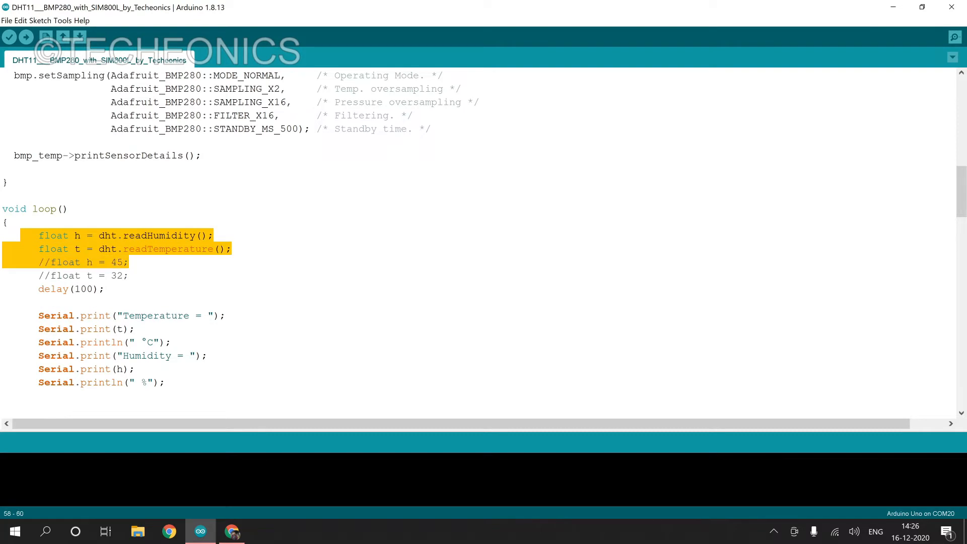
pyautogui.scroll(-3)
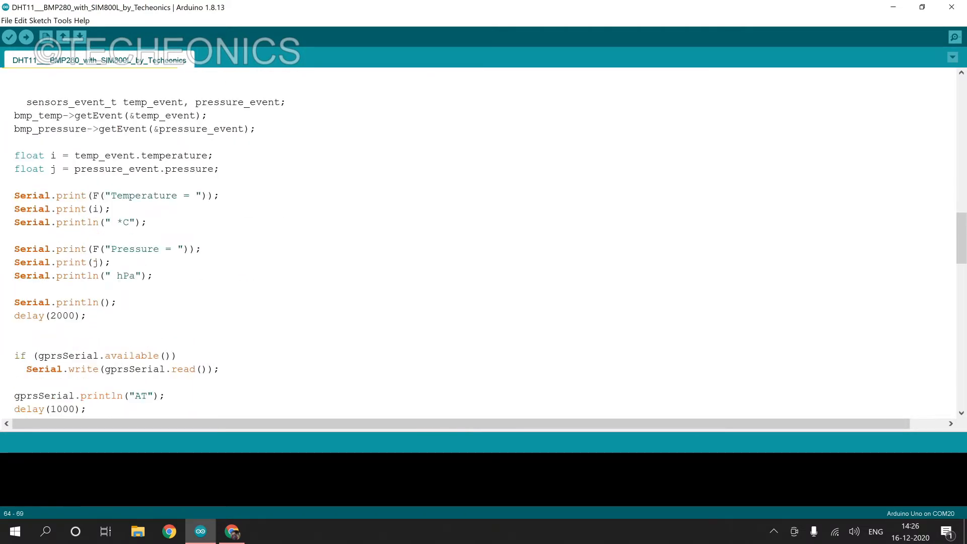
pyautogui.moveTo(26, 102); pyautogui.dragTo(250, 129)
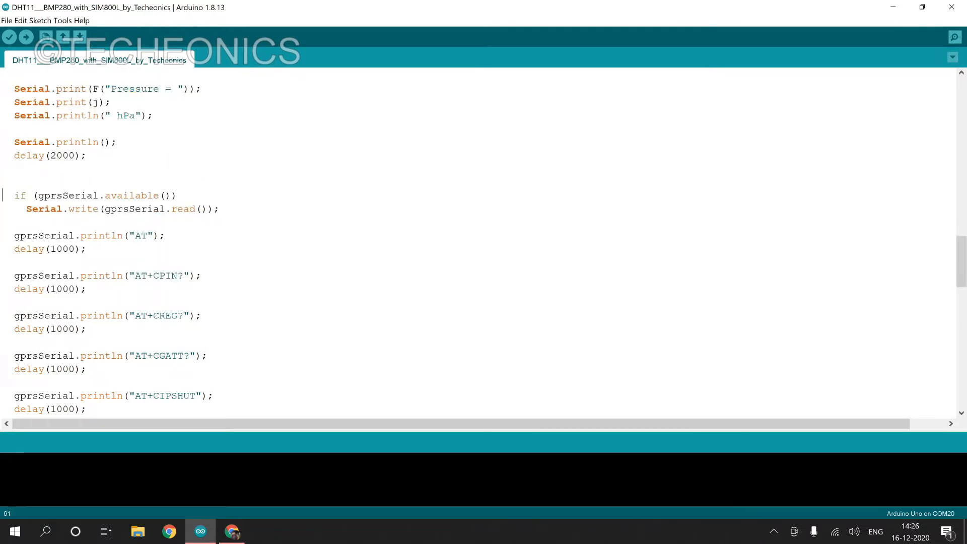
pyautogui.scroll(-3)
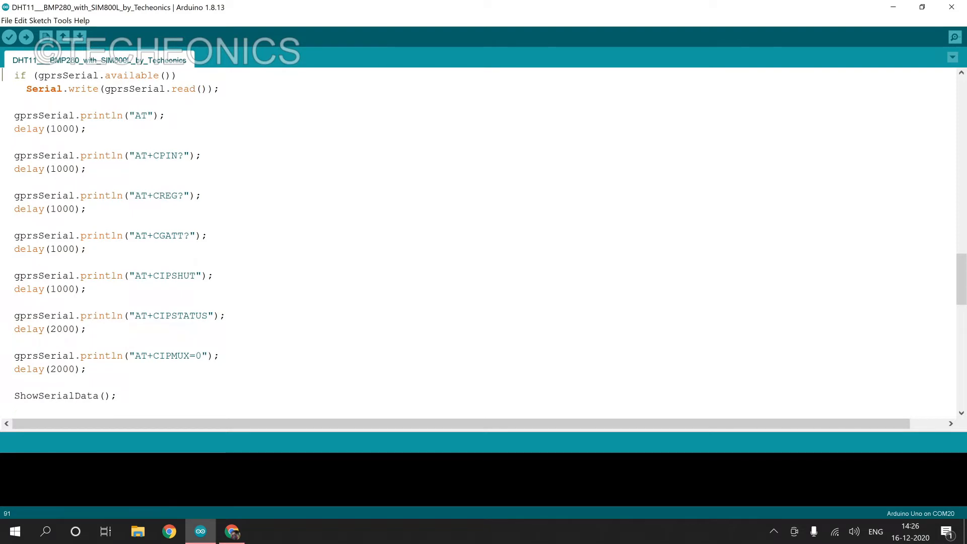
pyautogui.scroll(-3)
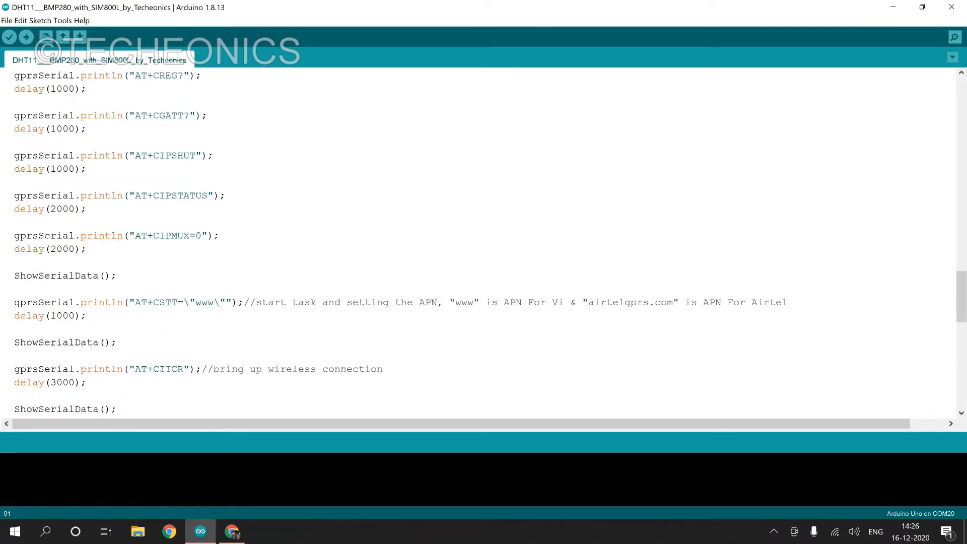
pyautogui.doubleClick(203, 302)
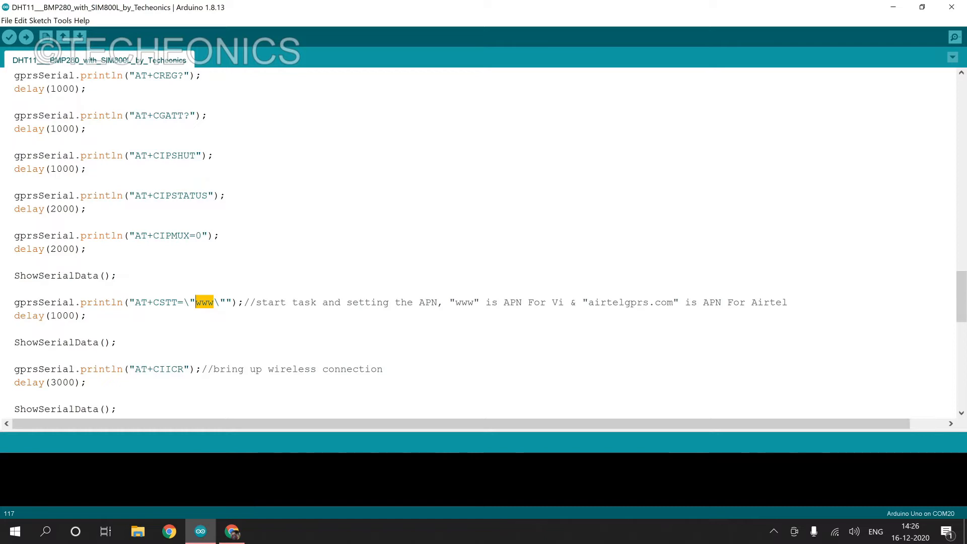
pyautogui.doubleClick(557, 302)
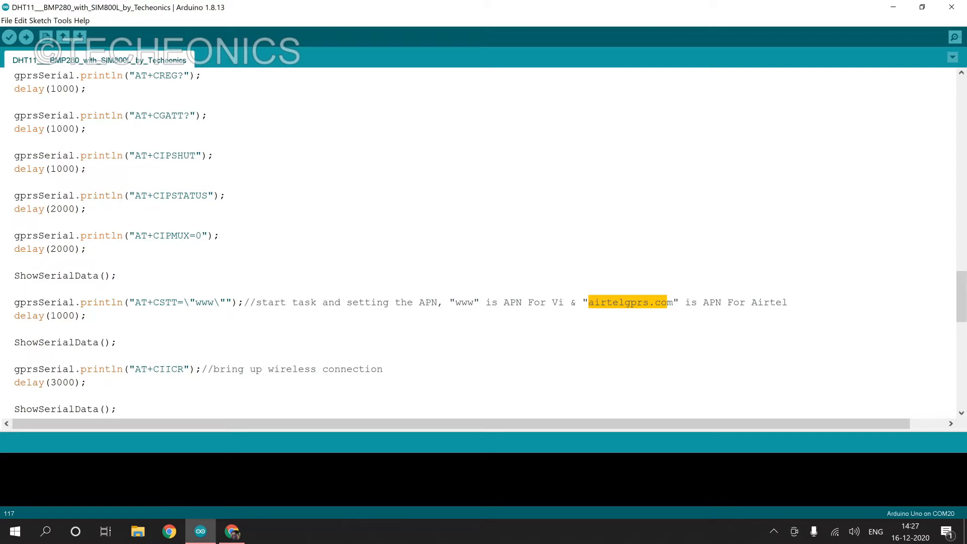
pyautogui.scroll(-3)
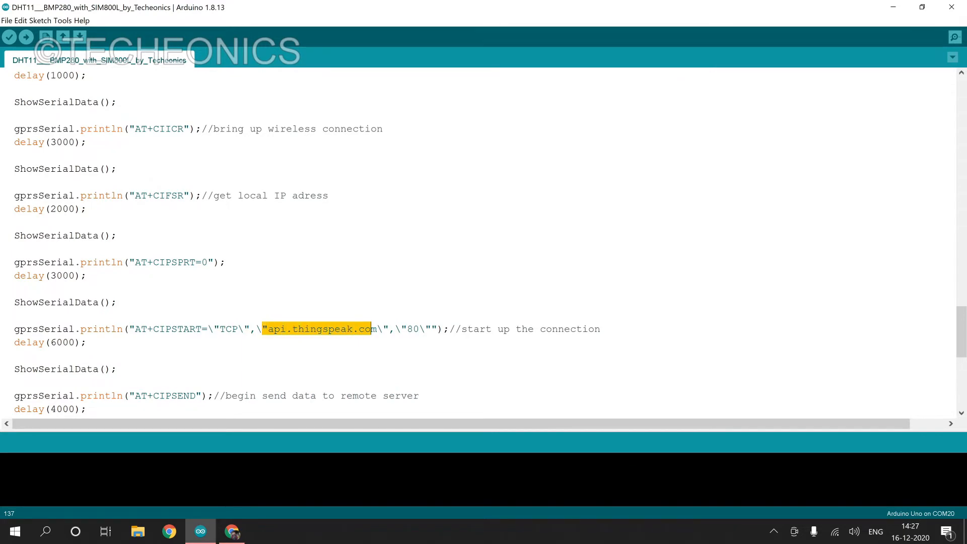
pyautogui.scroll(-3)
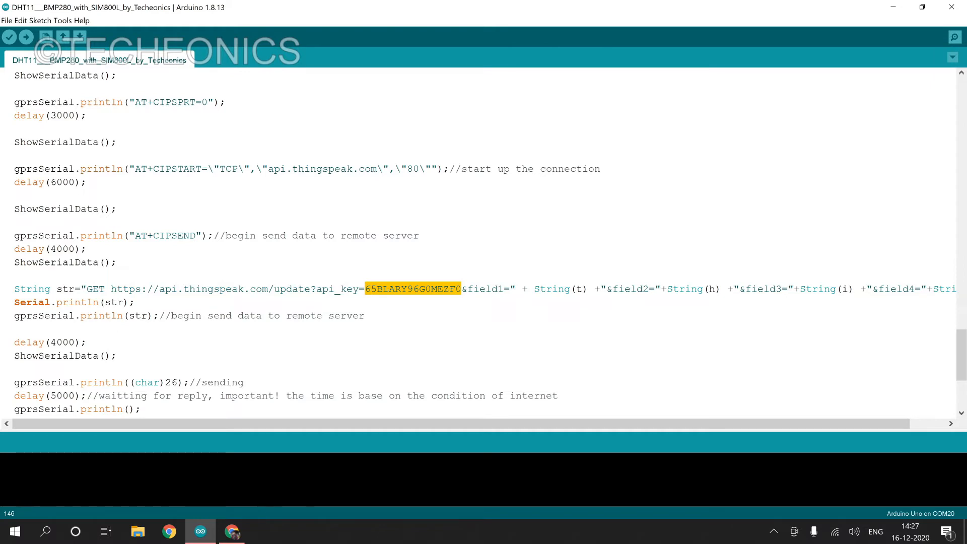
pyautogui.moveTo(254, 503)
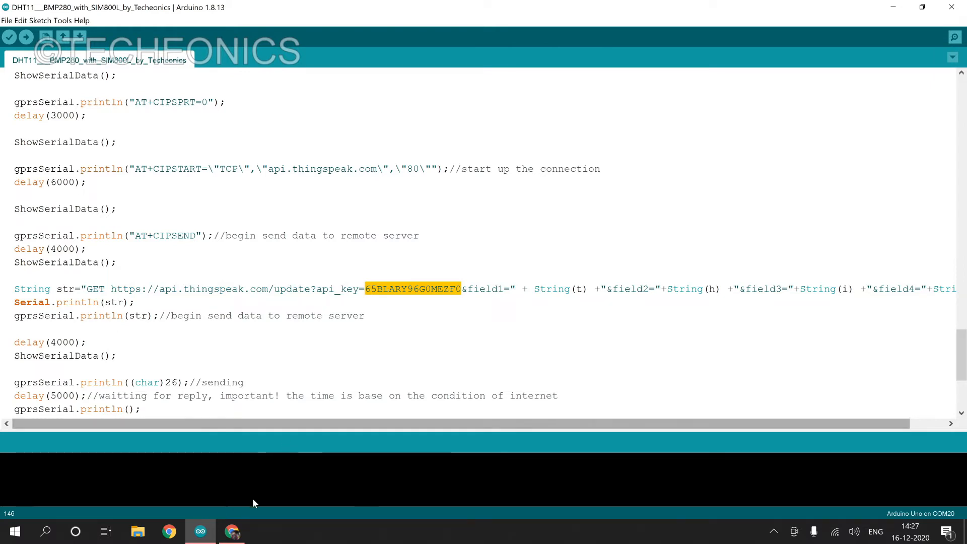
# Look up the channel's Write API Key in ThingSpeak, then return to the Arduino sketch
pyautogui.click(231, 531)
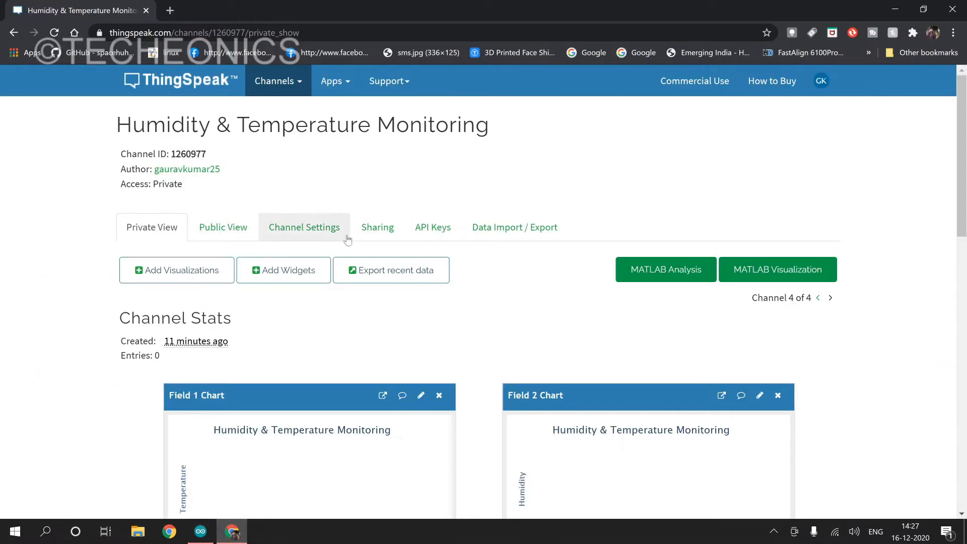
pyautogui.click(433, 227)
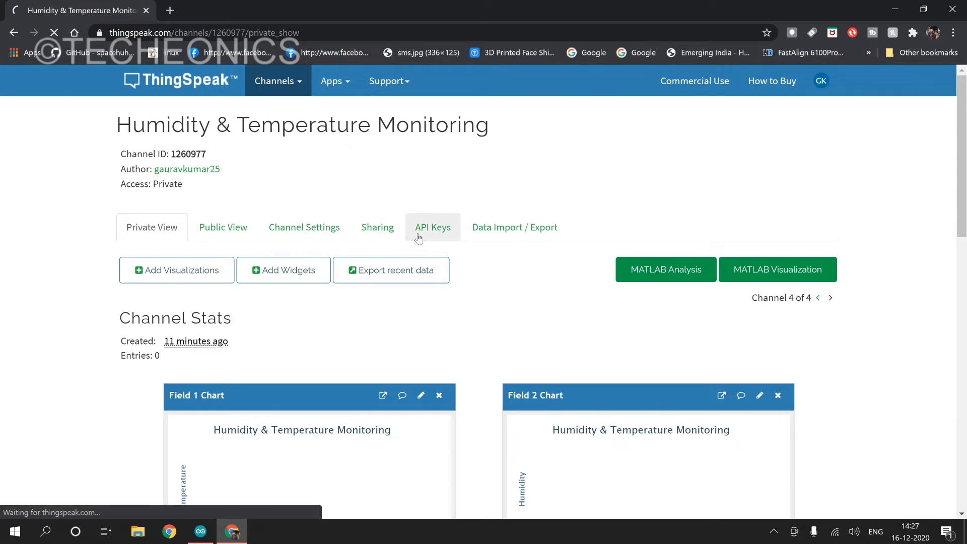
pyautogui.click(433, 227)
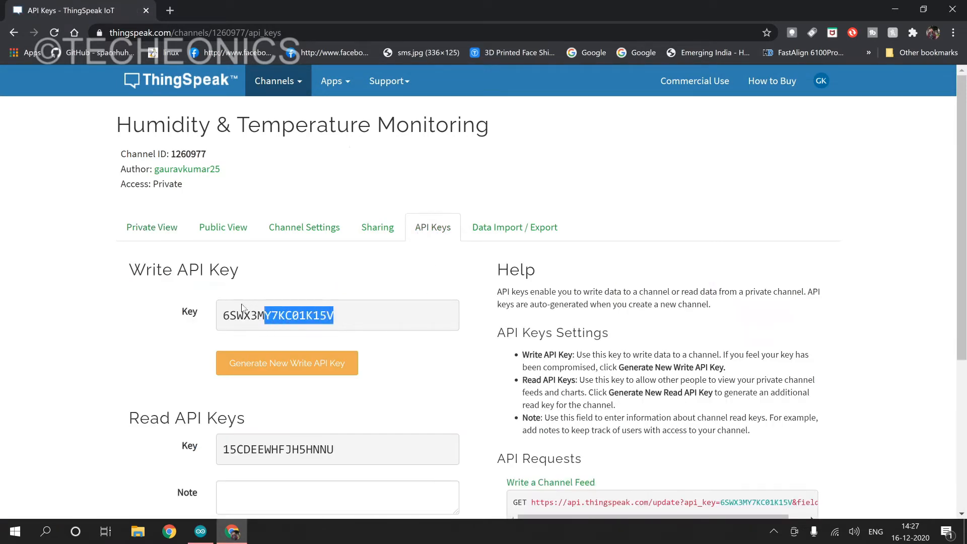
pyautogui.scroll(-3)
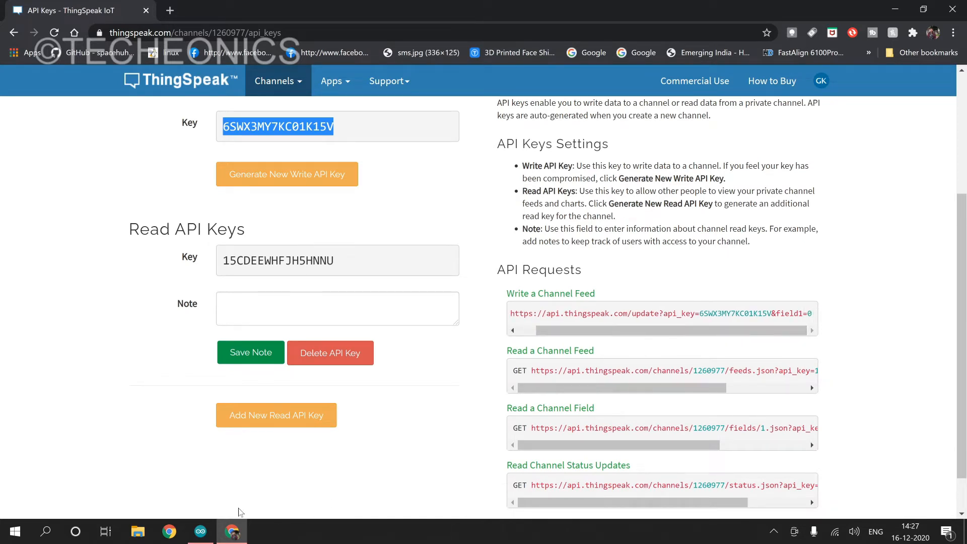
pyautogui.click(200, 532)
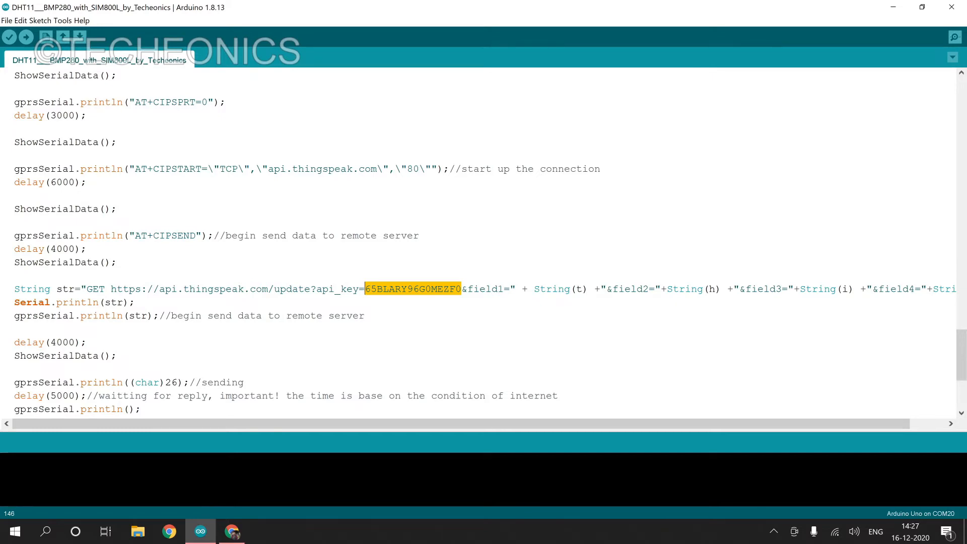
pyautogui.click(473, 289)
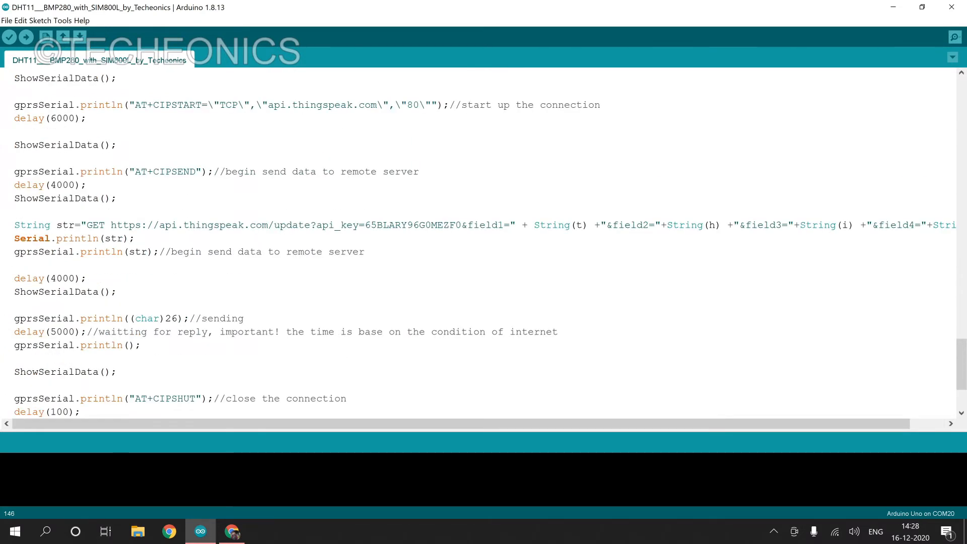
pyautogui.scroll(3)
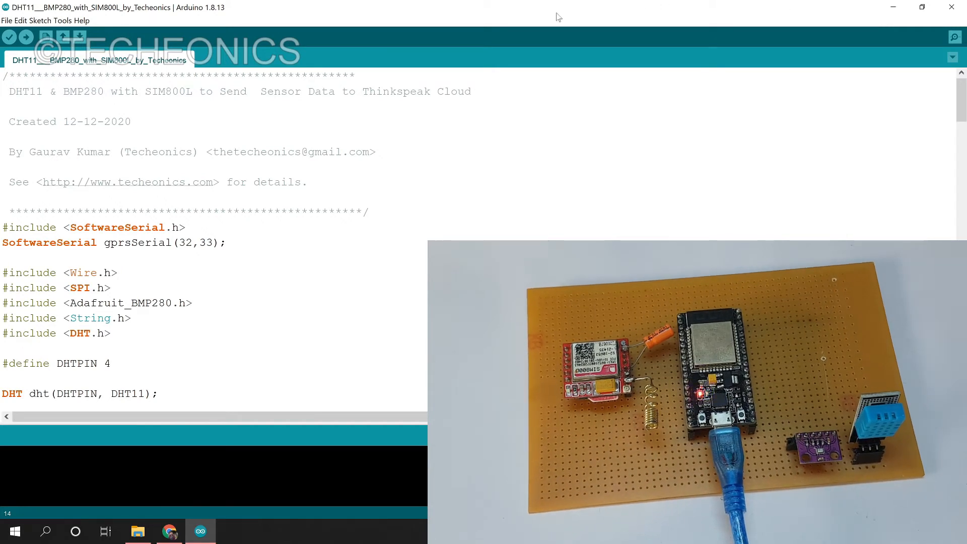
# Select the ESP32 board under Tools and upload the sketch to it
pyautogui.click(55, 20)
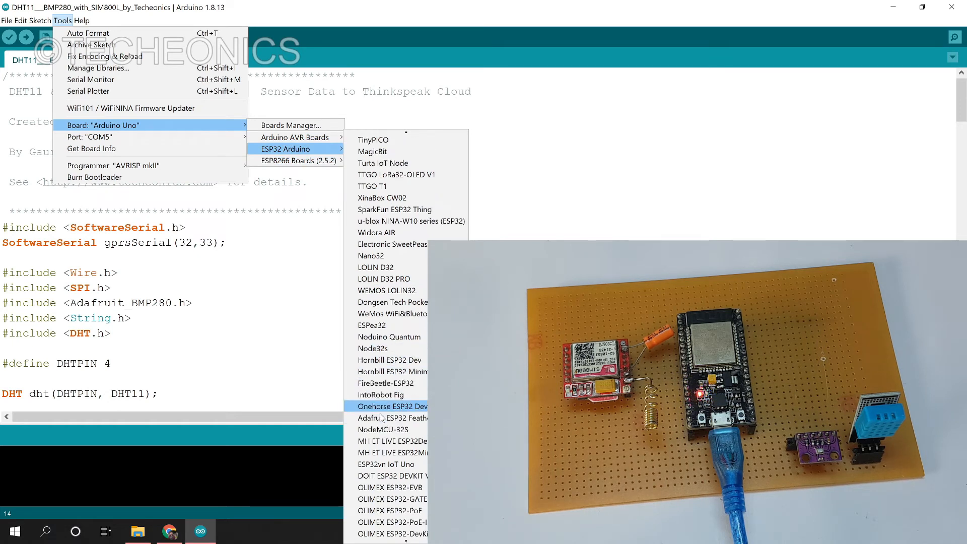
pyautogui.moveTo(391, 279)
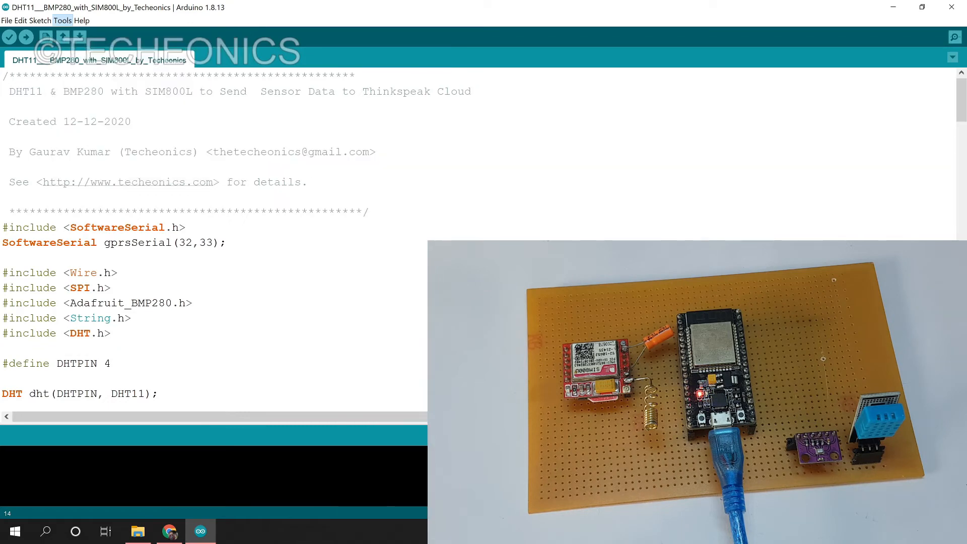
pyautogui.click(61, 21)
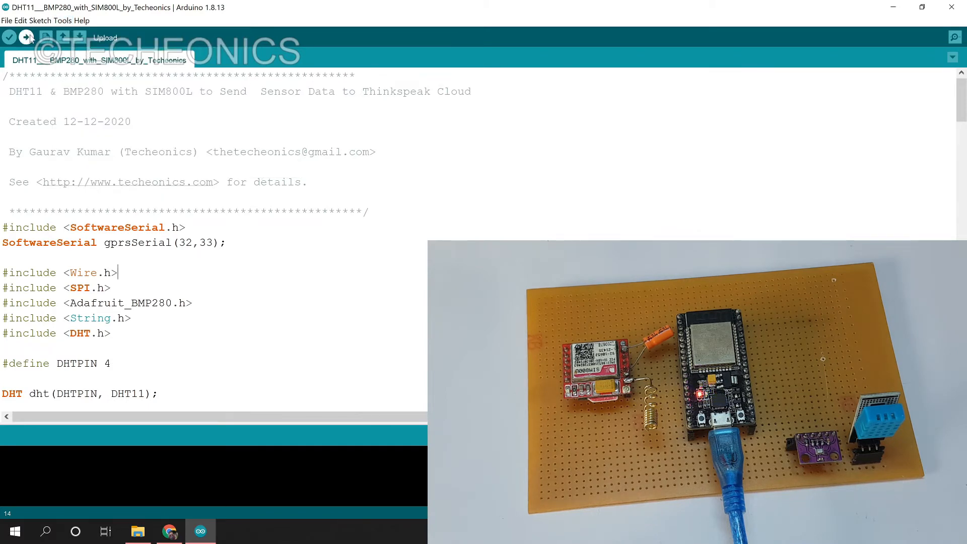
pyautogui.click(26, 38)
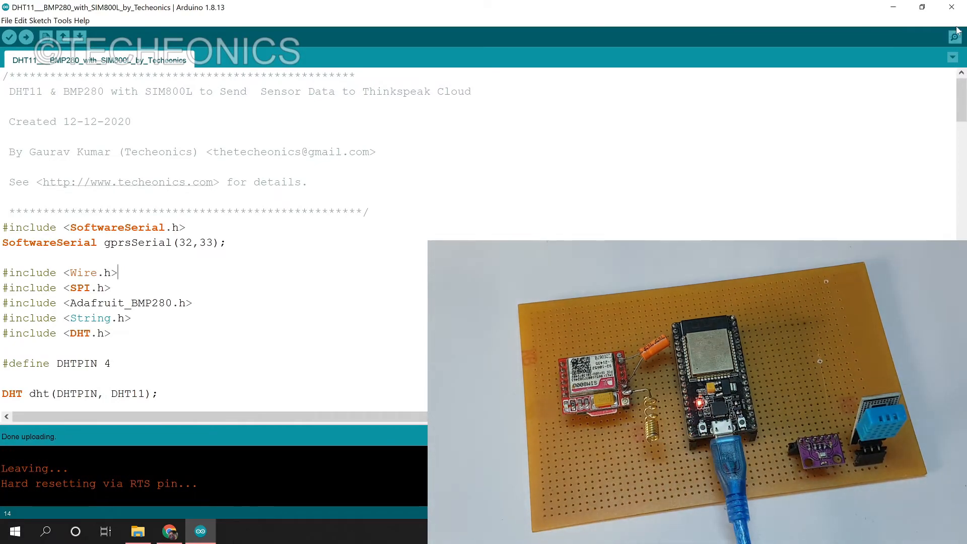
# Open the Serial Monitor and highlight BMP280, the www APN and the update request
pyautogui.click(955, 37)
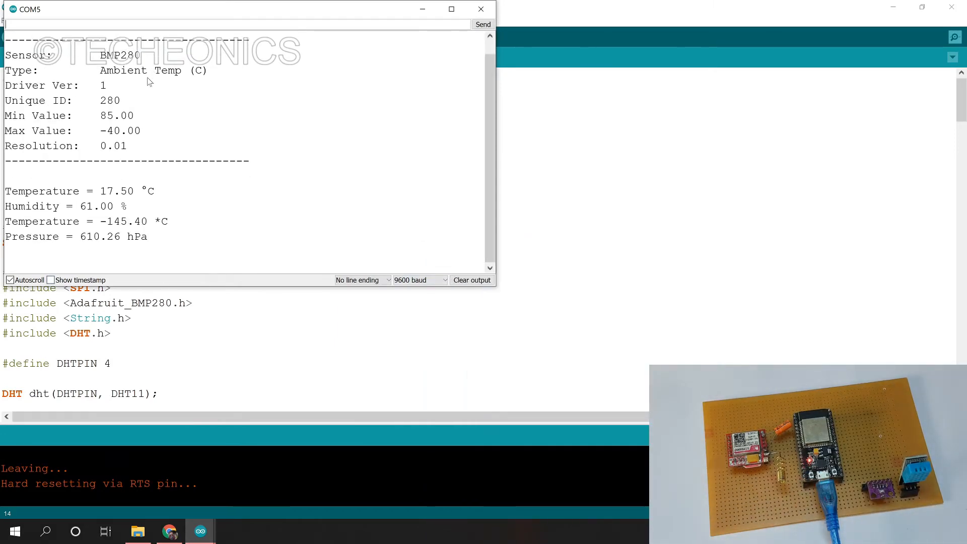
pyautogui.doubleClick(110, 54)
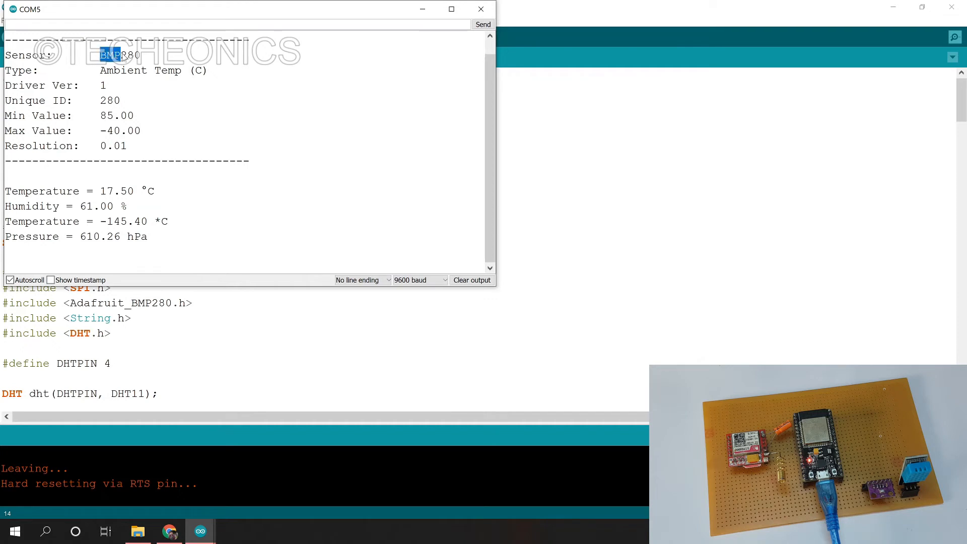
pyautogui.moveTo(101, 187)
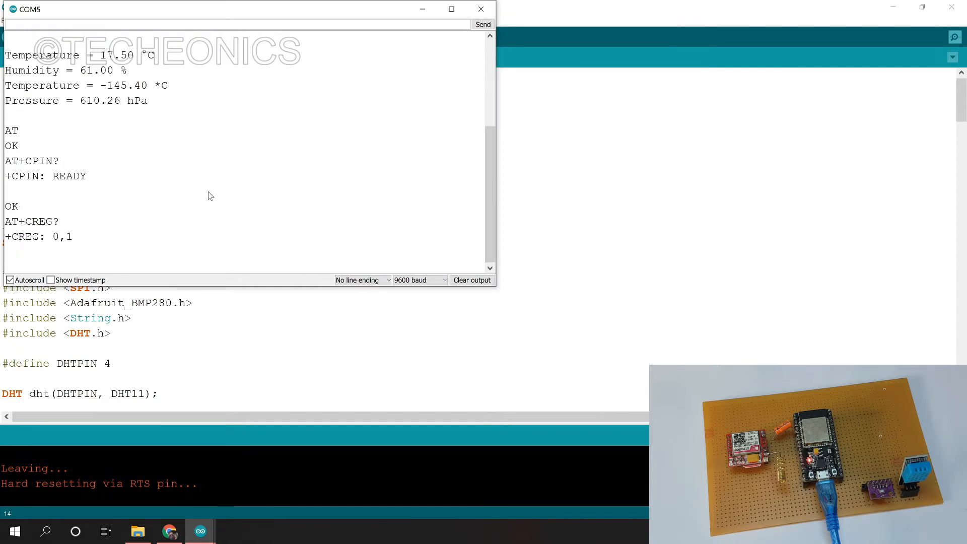
pyautogui.moveTo(93, 137)
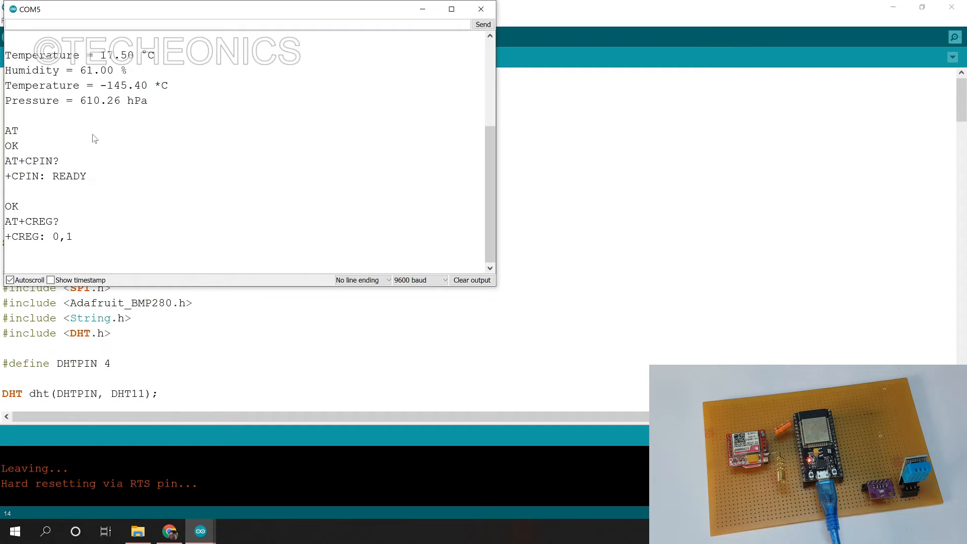
pyautogui.moveTo(5, 126); pyautogui.dragTo(31, 162)
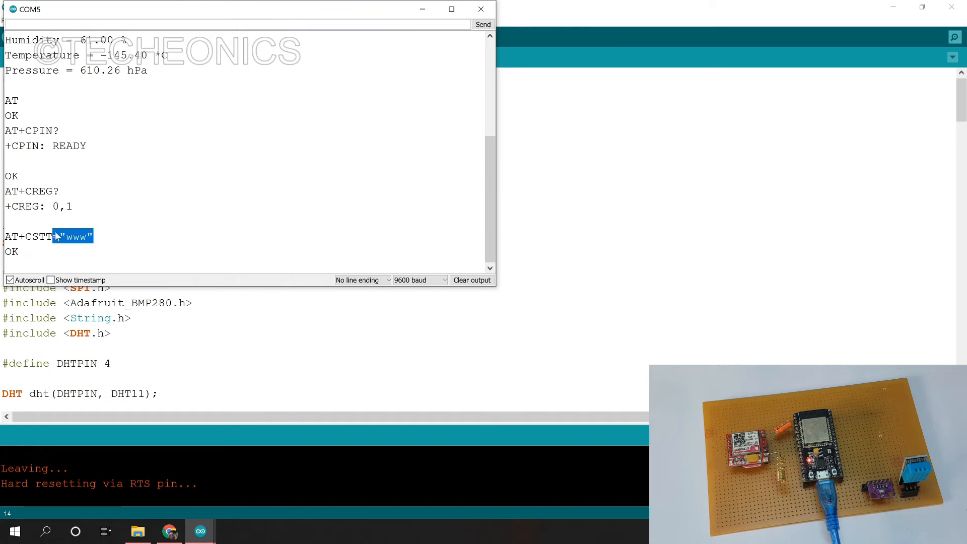
pyautogui.moveTo(133, 262)
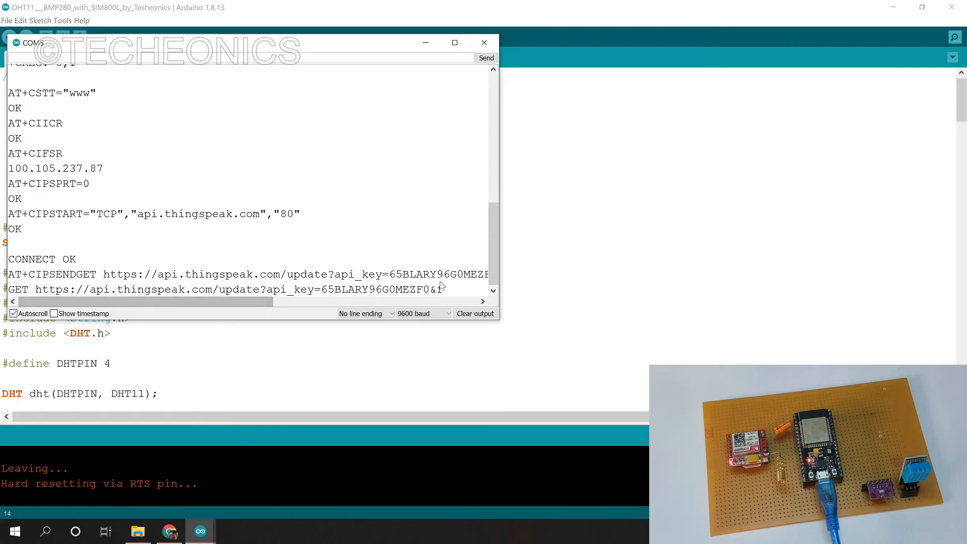
pyautogui.moveTo(61, 259); pyautogui.dragTo(442, 290)
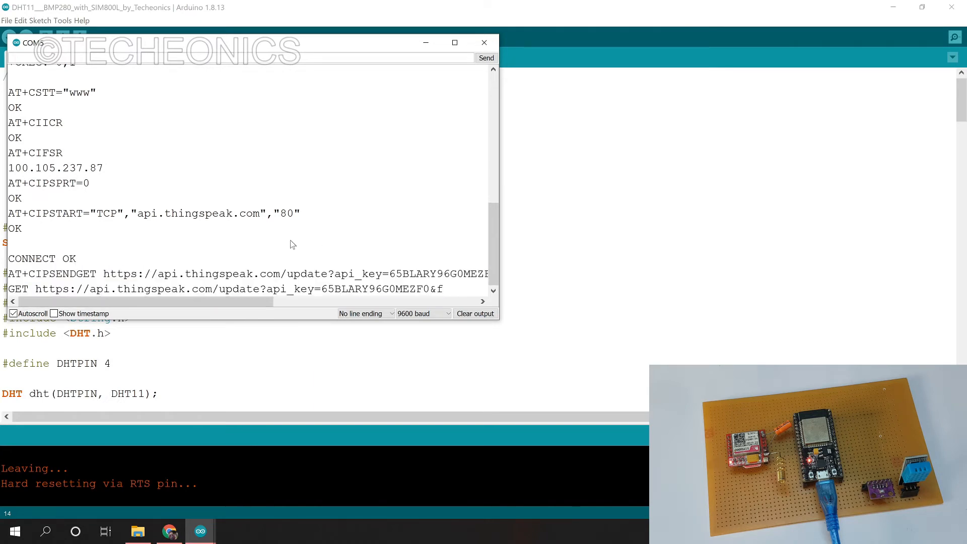
pyautogui.moveTo(264, 182)
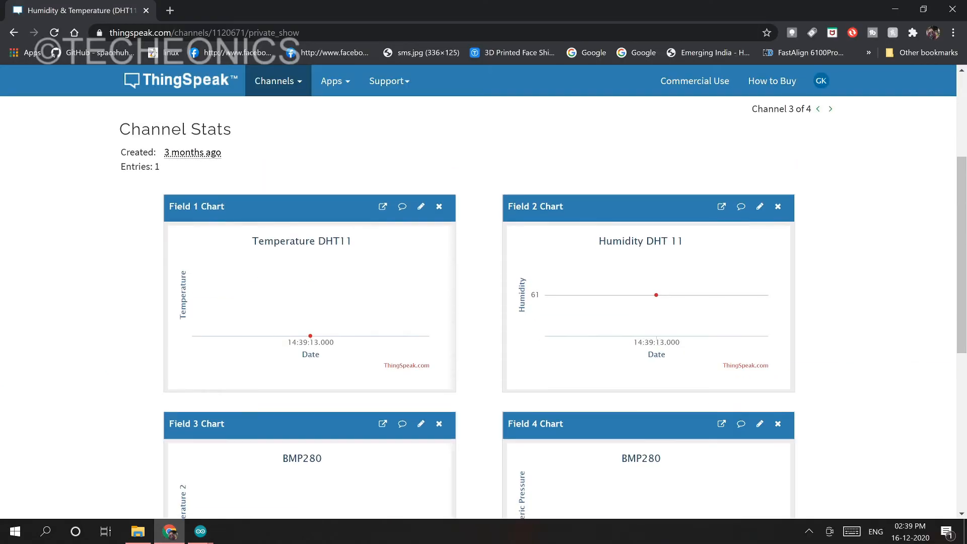
pyautogui.moveTo(310, 335)
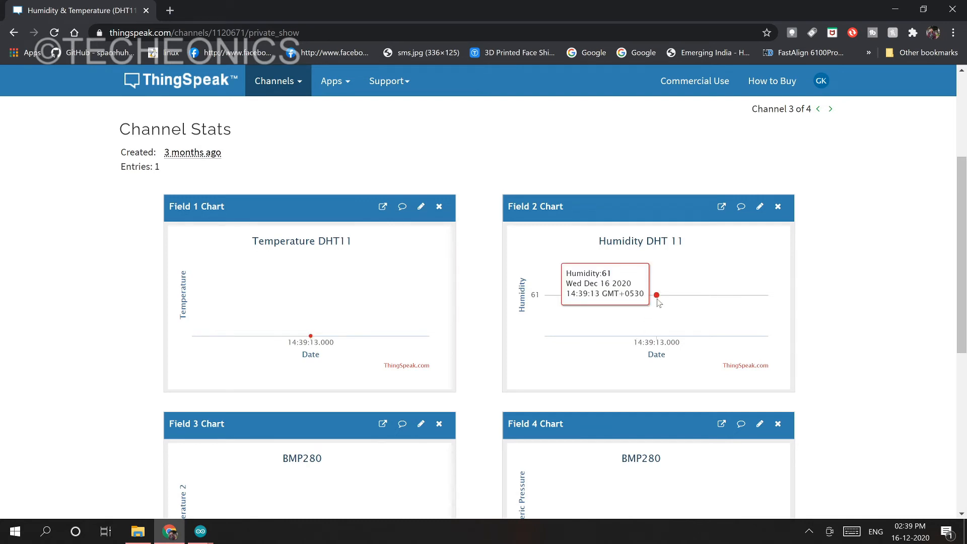
# Scroll the channel page to watch charts plot new humidity and pressure readings
pyautogui.scroll(-3)
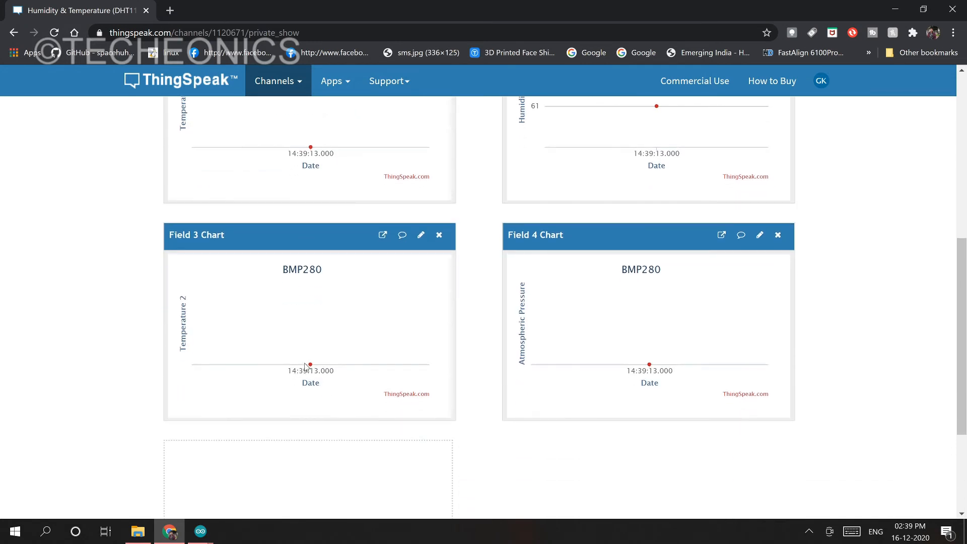
pyautogui.moveTo(310, 365)
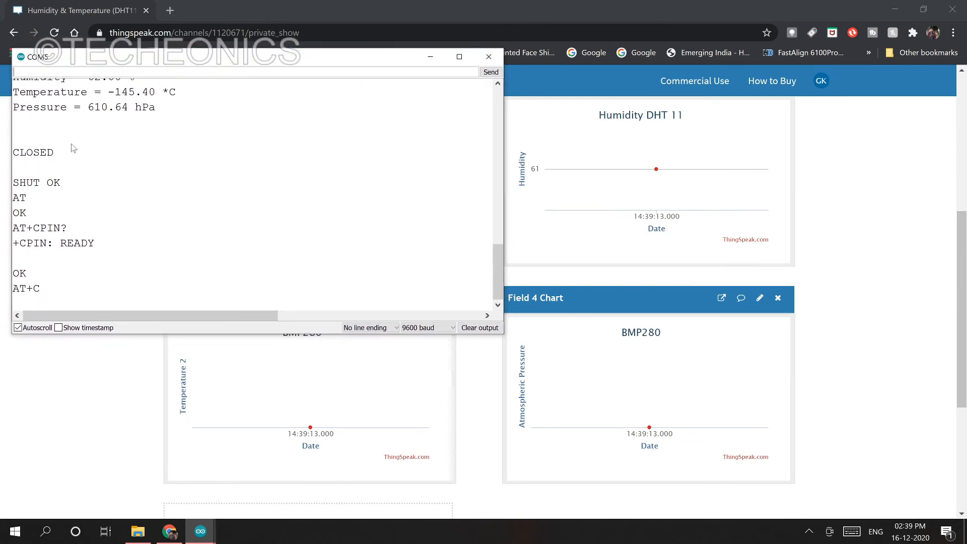
pyautogui.moveTo(78, 174)
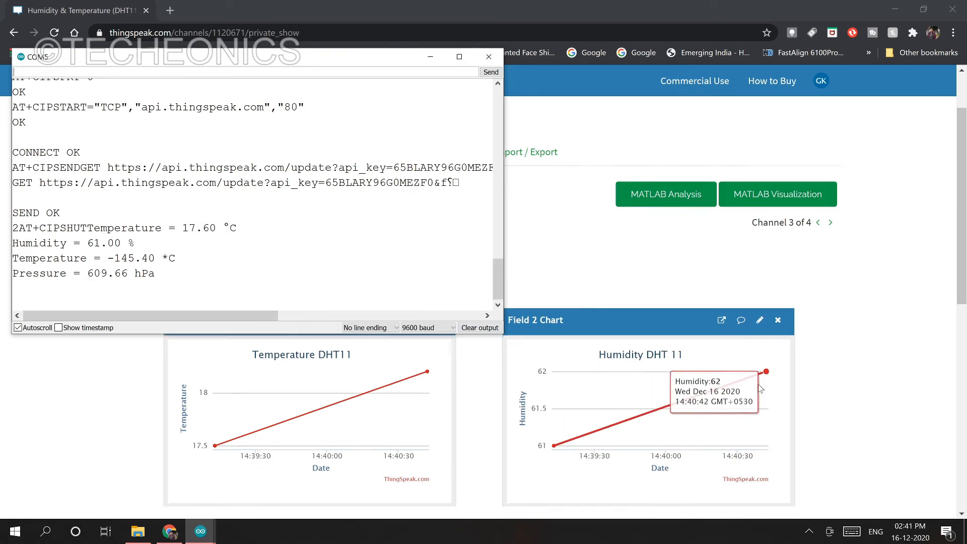
pyautogui.scroll(-3)
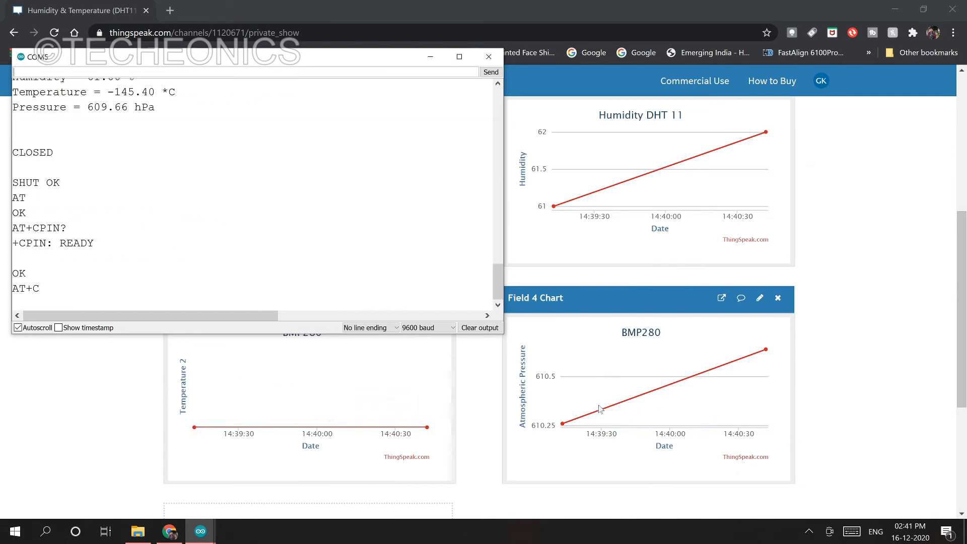
pyautogui.moveTo(765, 350)
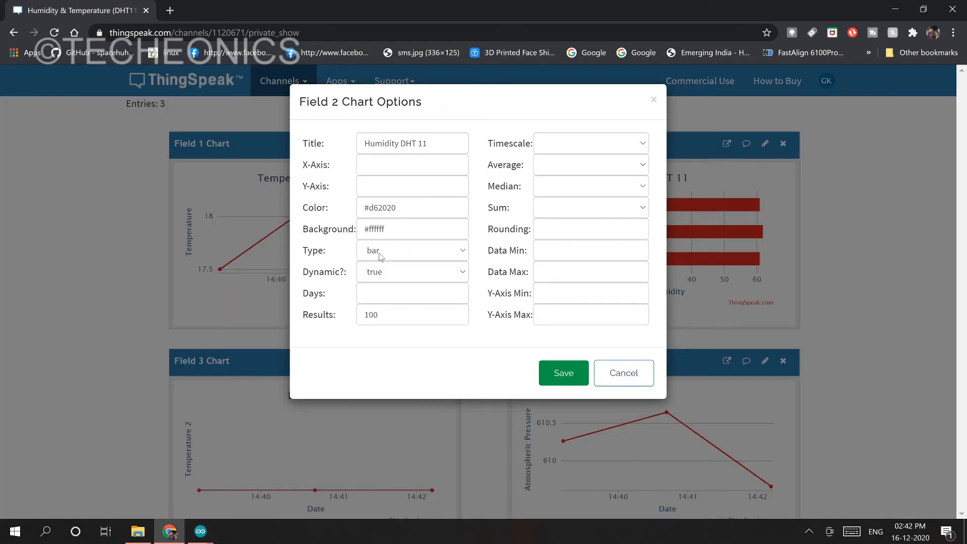
# Change the Field 2 humidity chart type to column and save
pyautogui.click(412, 251)
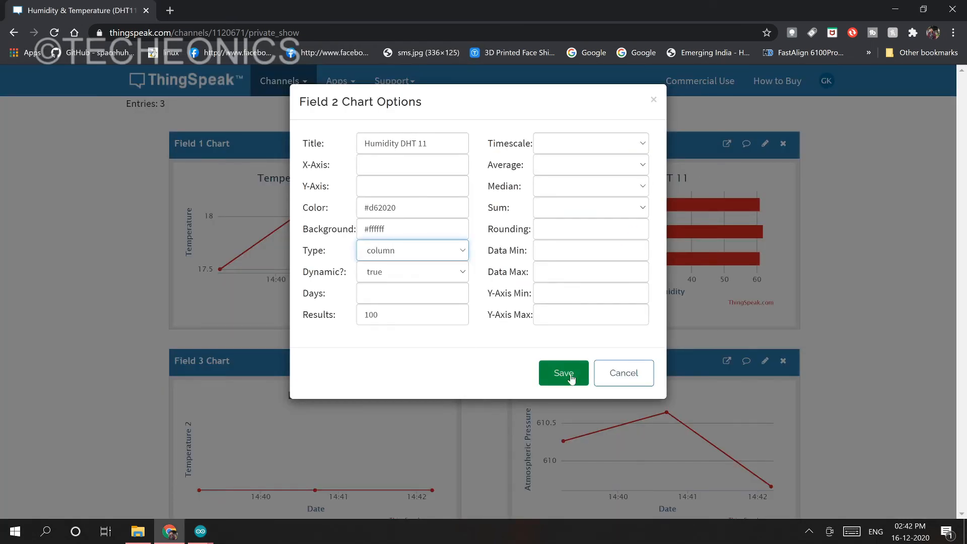
pyautogui.click(563, 373)
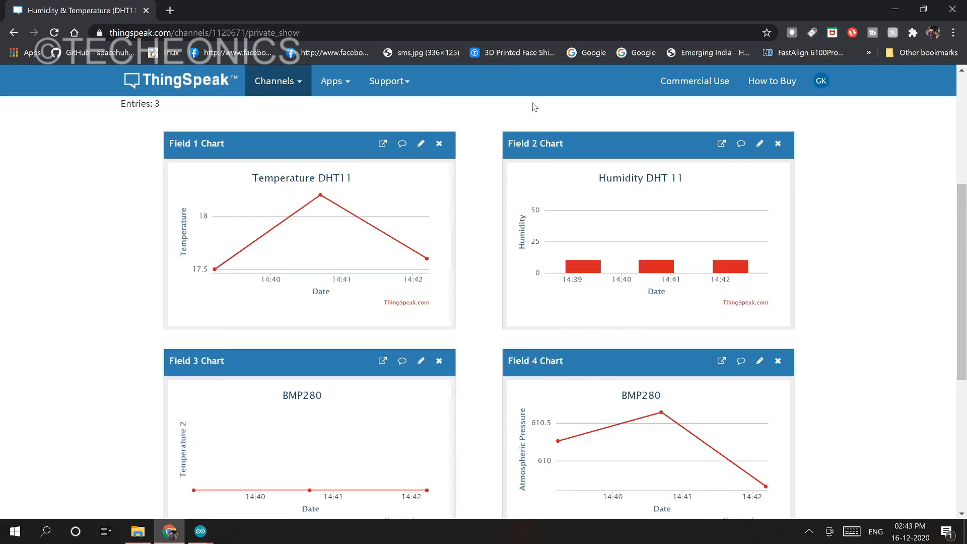